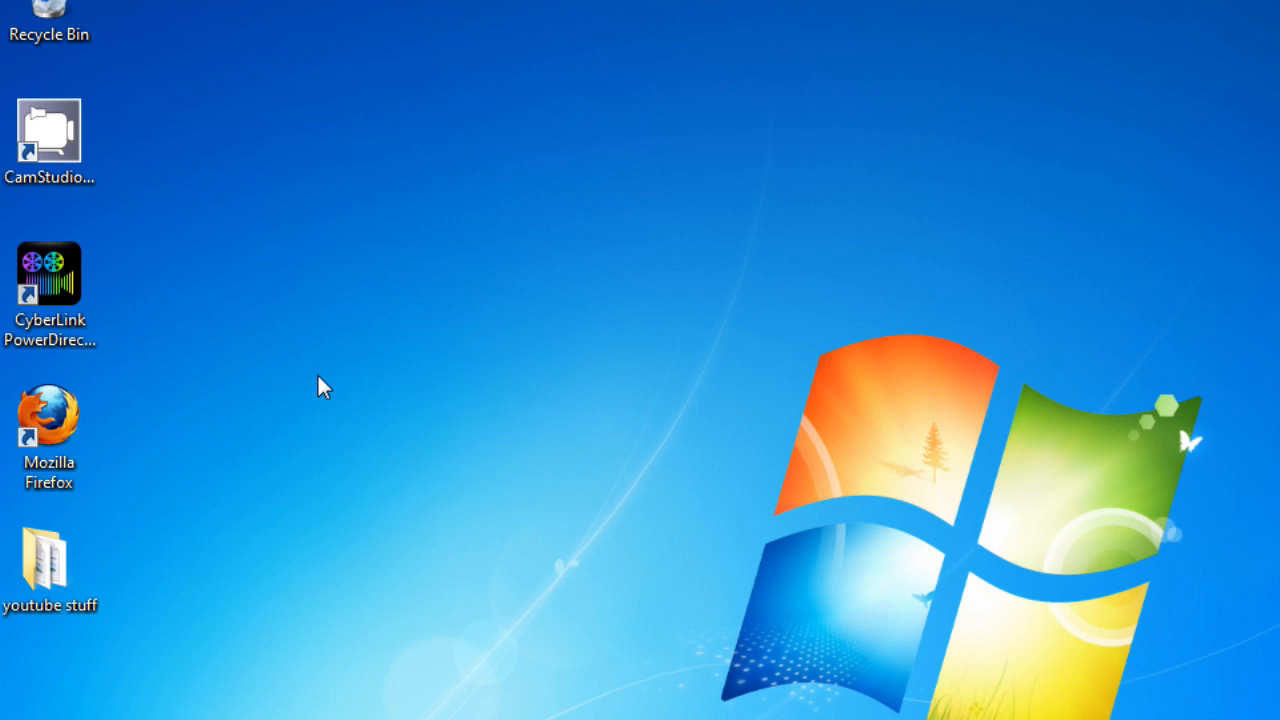
{"action": "mouse_move", "coordinate": [248, 298]}
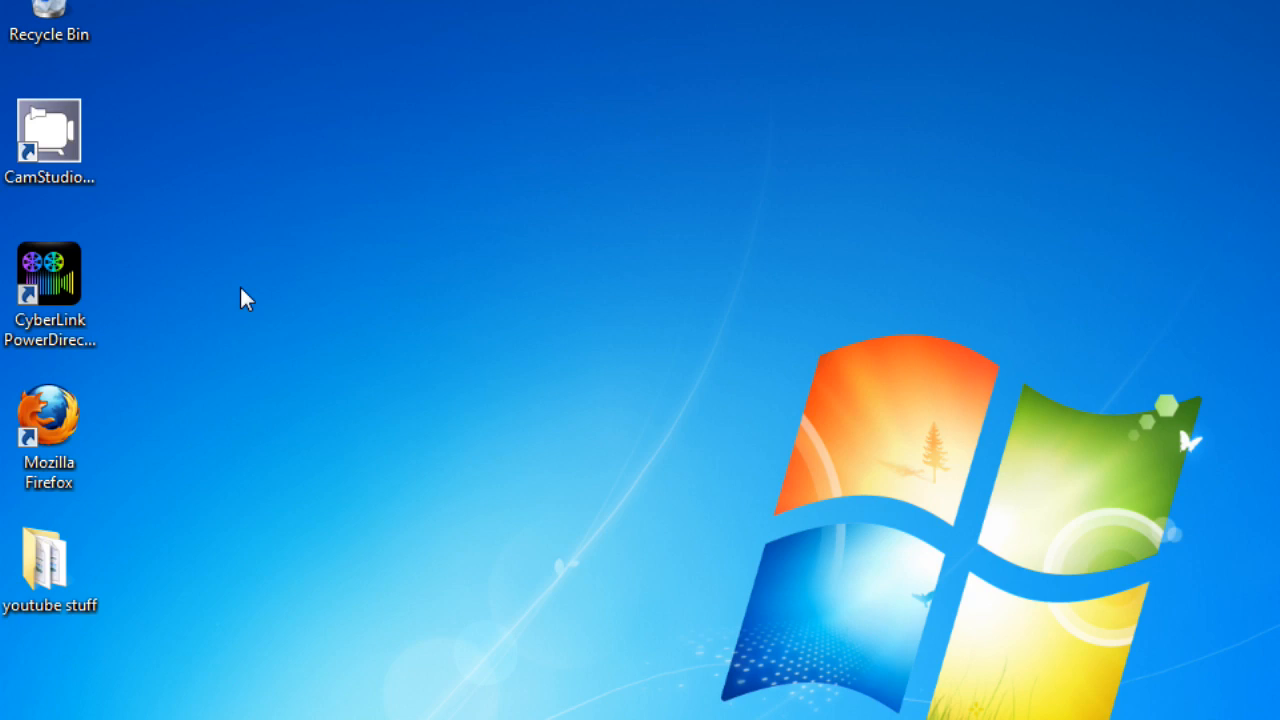
Select and attempt to launch the CyberLink PowerDirector shortcut on the desktop
{"action": "left_click", "coordinate": [50, 272]}
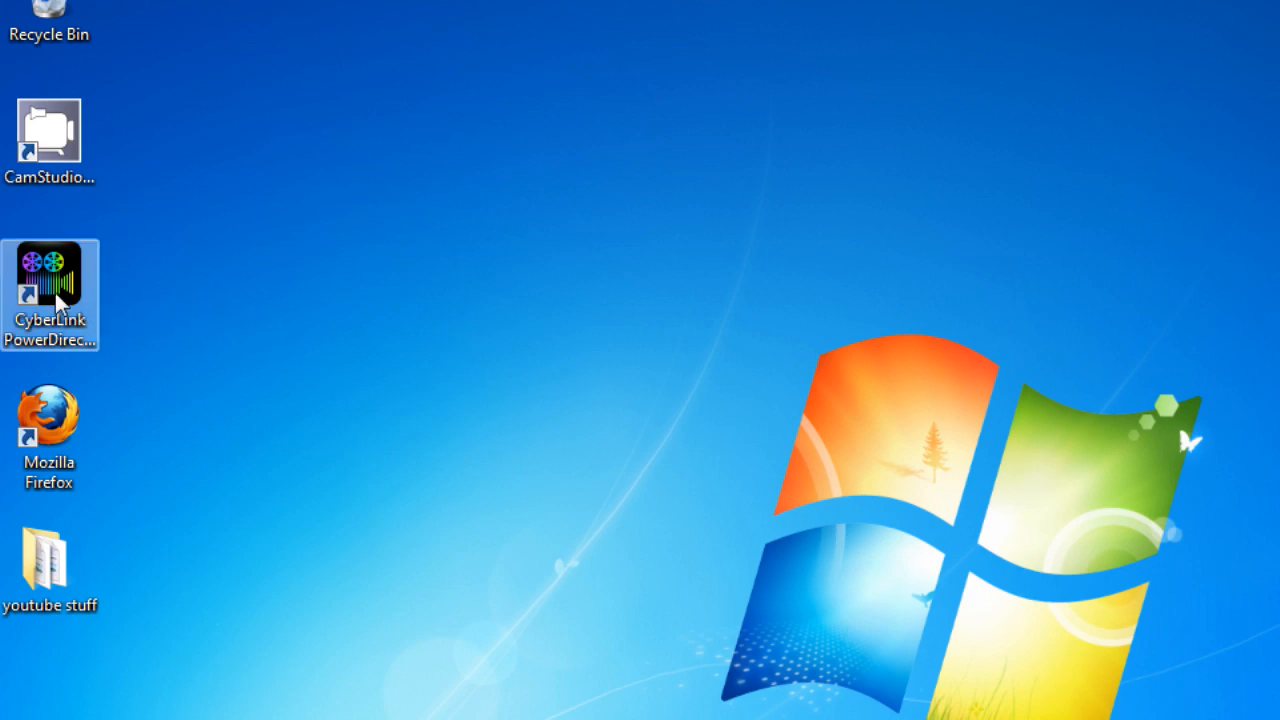
{"action": "mouse_move", "coordinate": [362, 476]}
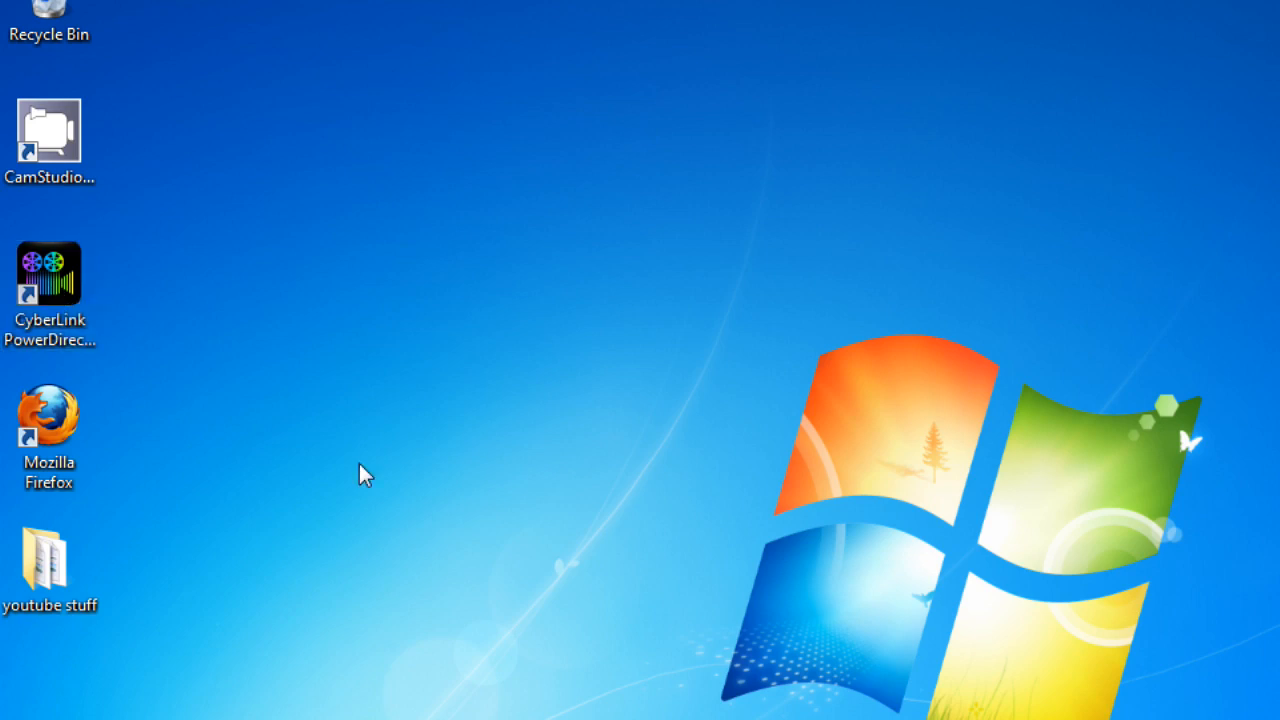
{"action": "mouse_move", "coordinate": [350, 458]}
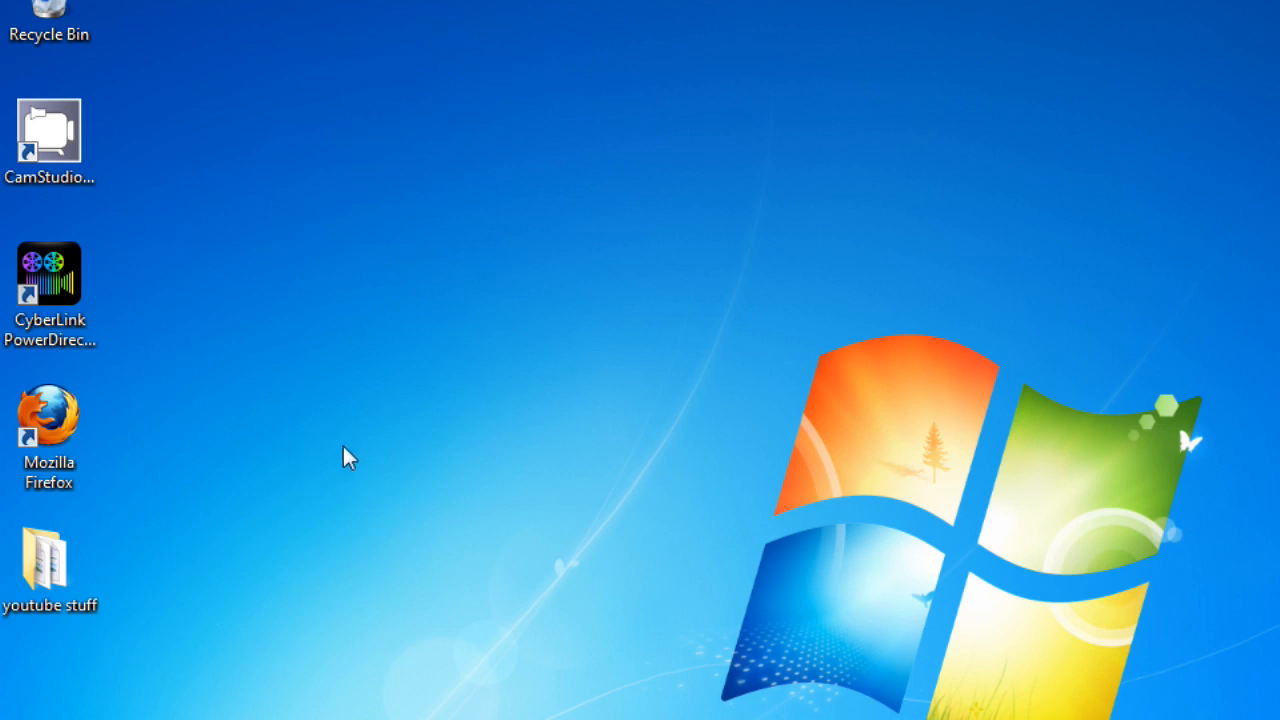
{"action": "left_click", "coordinate": [48, 272]}
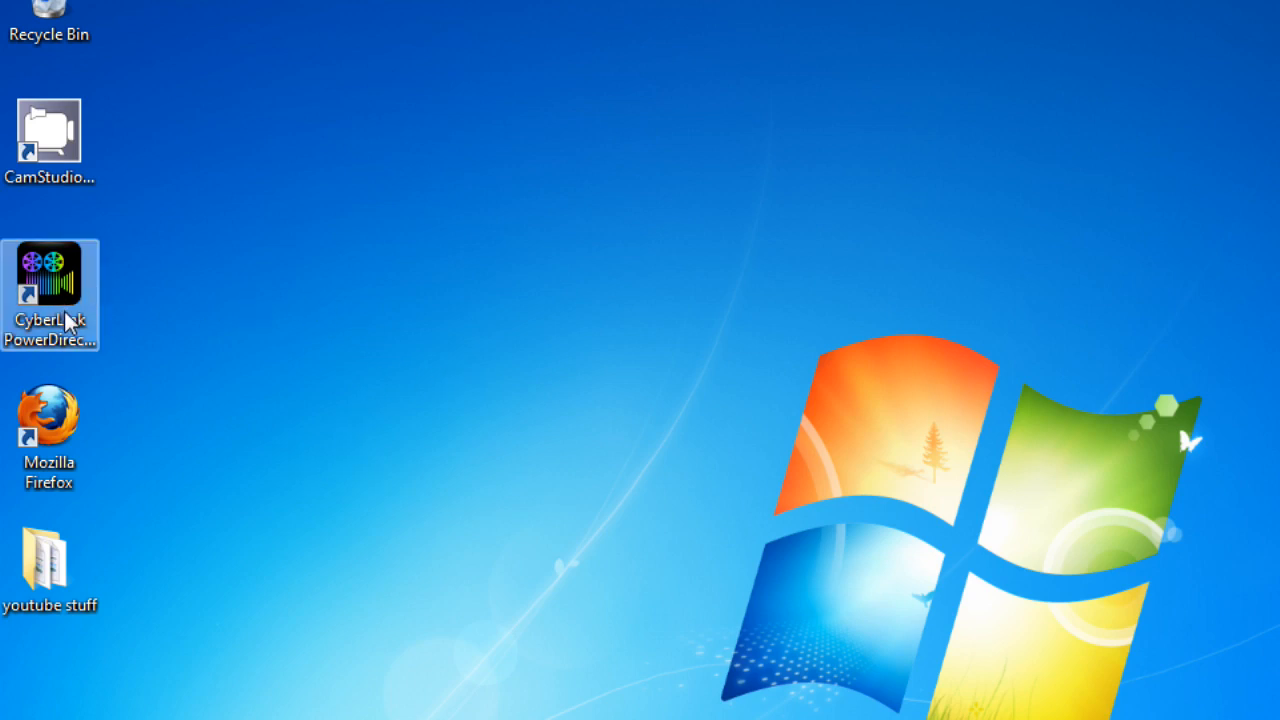
{"action": "mouse_move", "coordinate": [362, 362]}
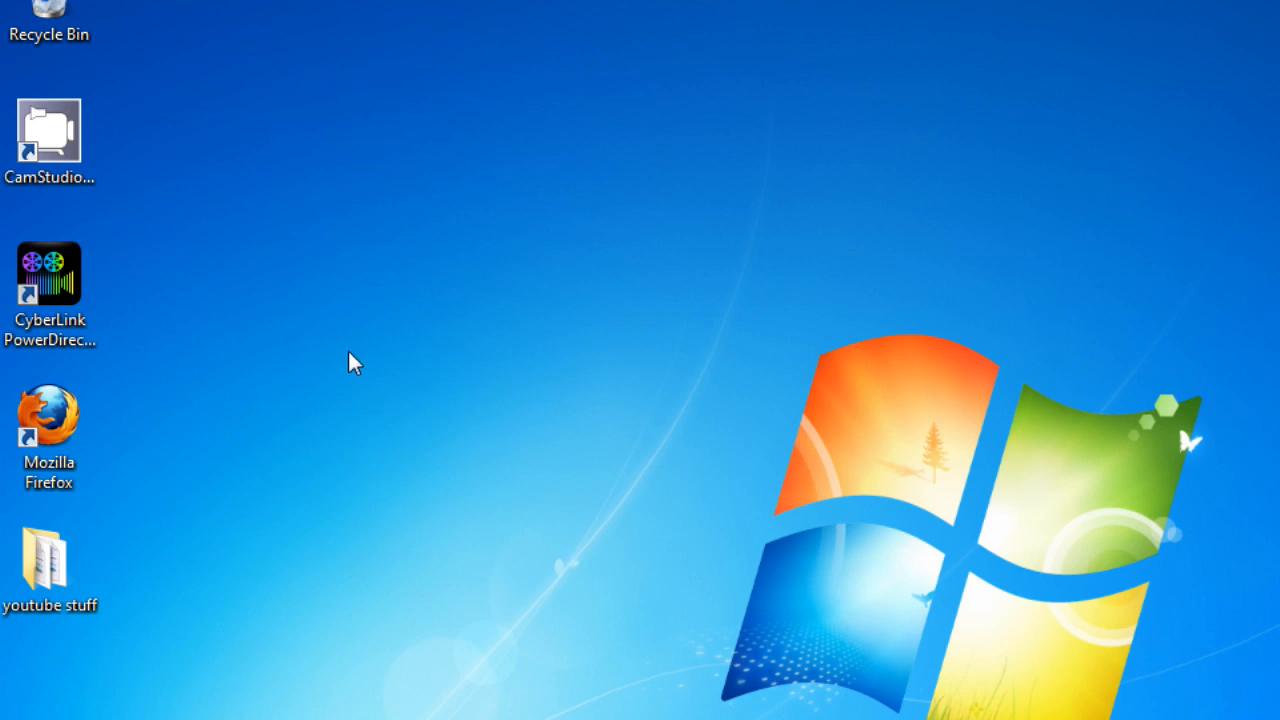
{"action": "mouse_move", "coordinate": [358, 358]}
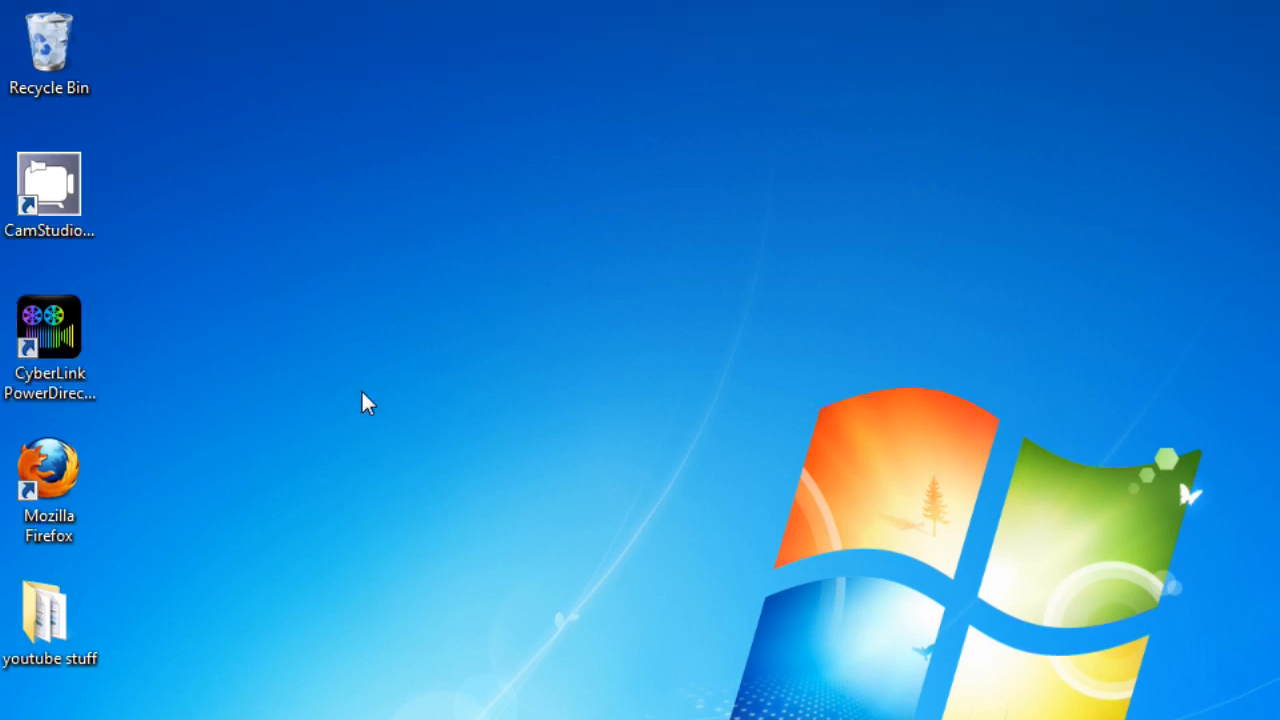
{"action": "left_click", "coordinate": [48, 340]}
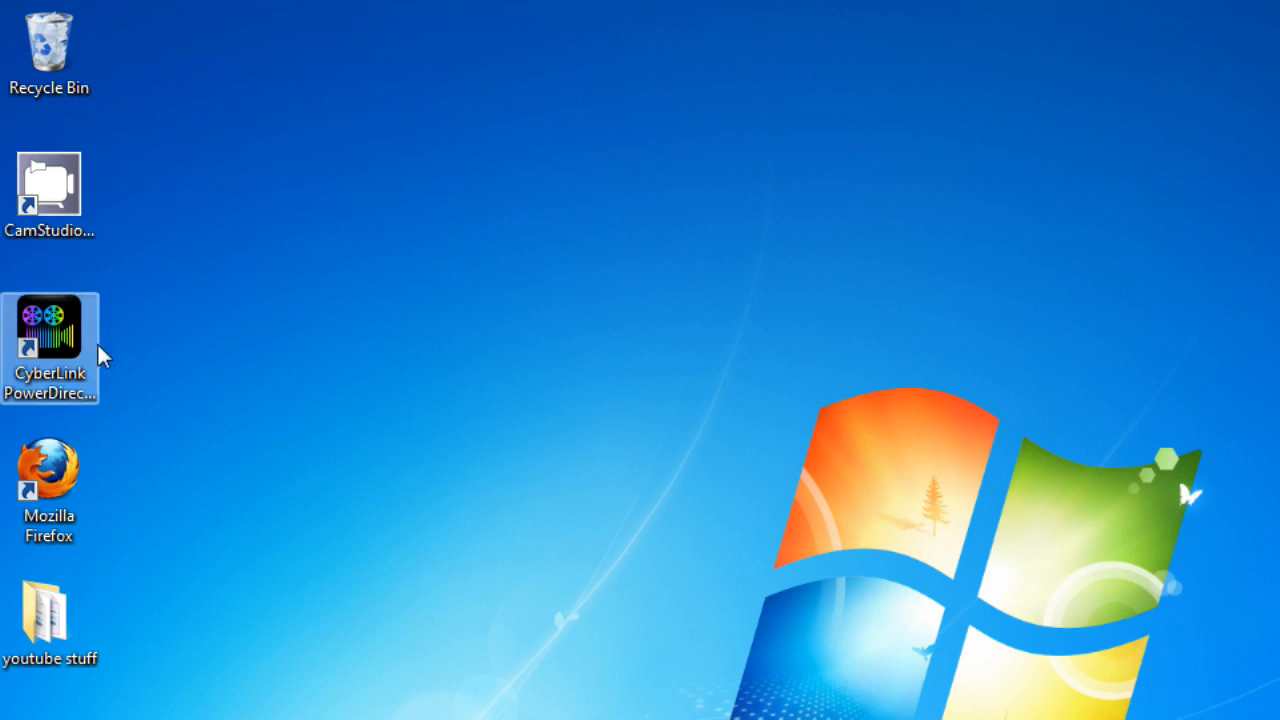
{"action": "mouse_move", "coordinate": [50, 370]}
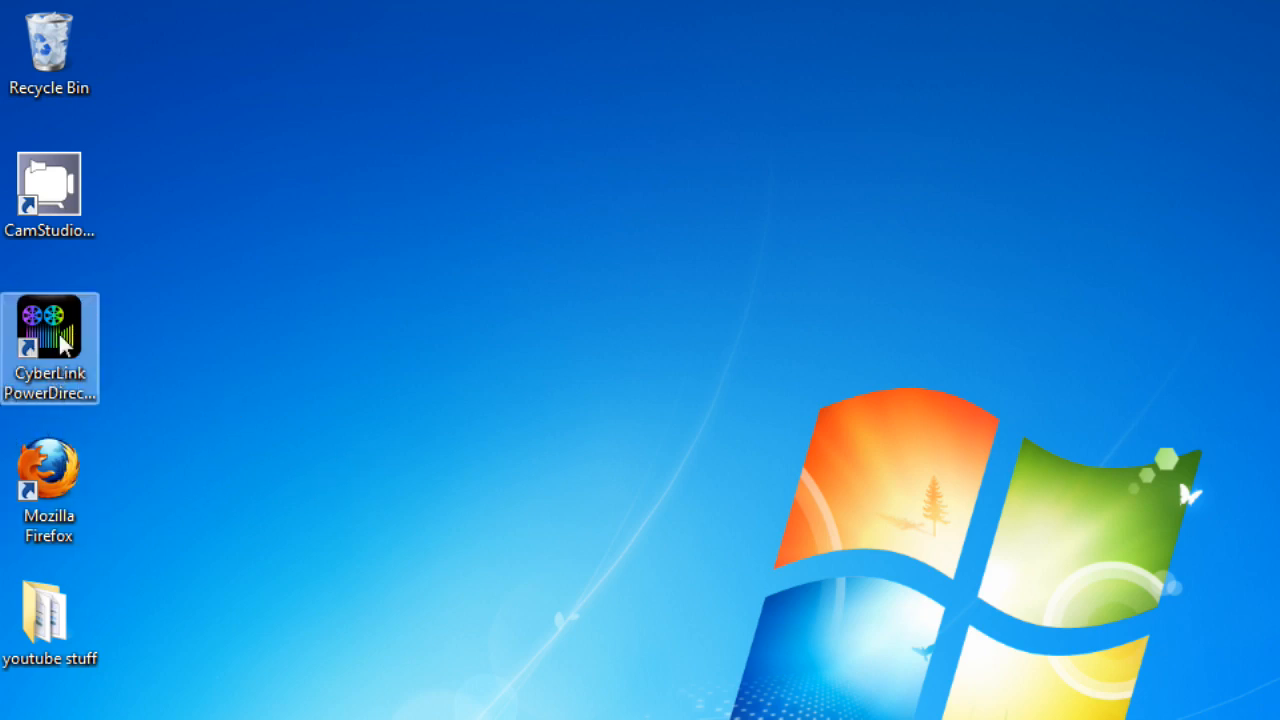
{"action": "mouse_move", "coordinate": [228, 384]}
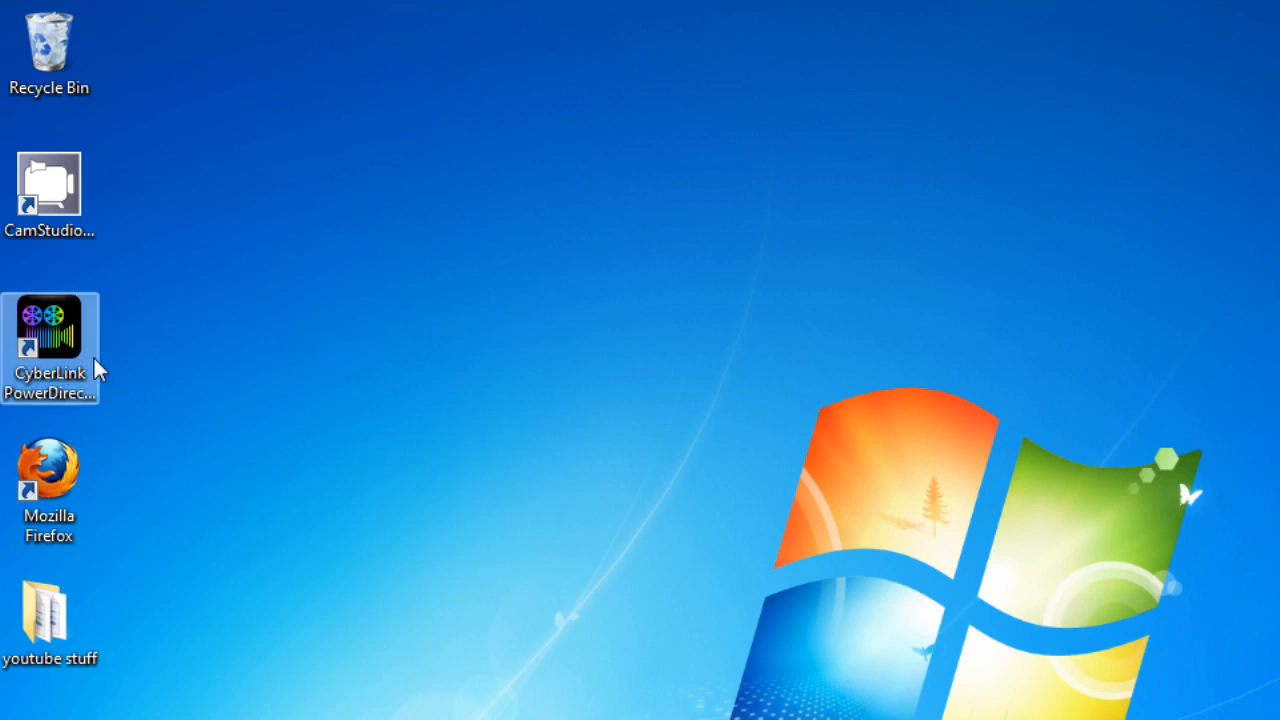
{"action": "mouse_move", "coordinate": [8, 360]}
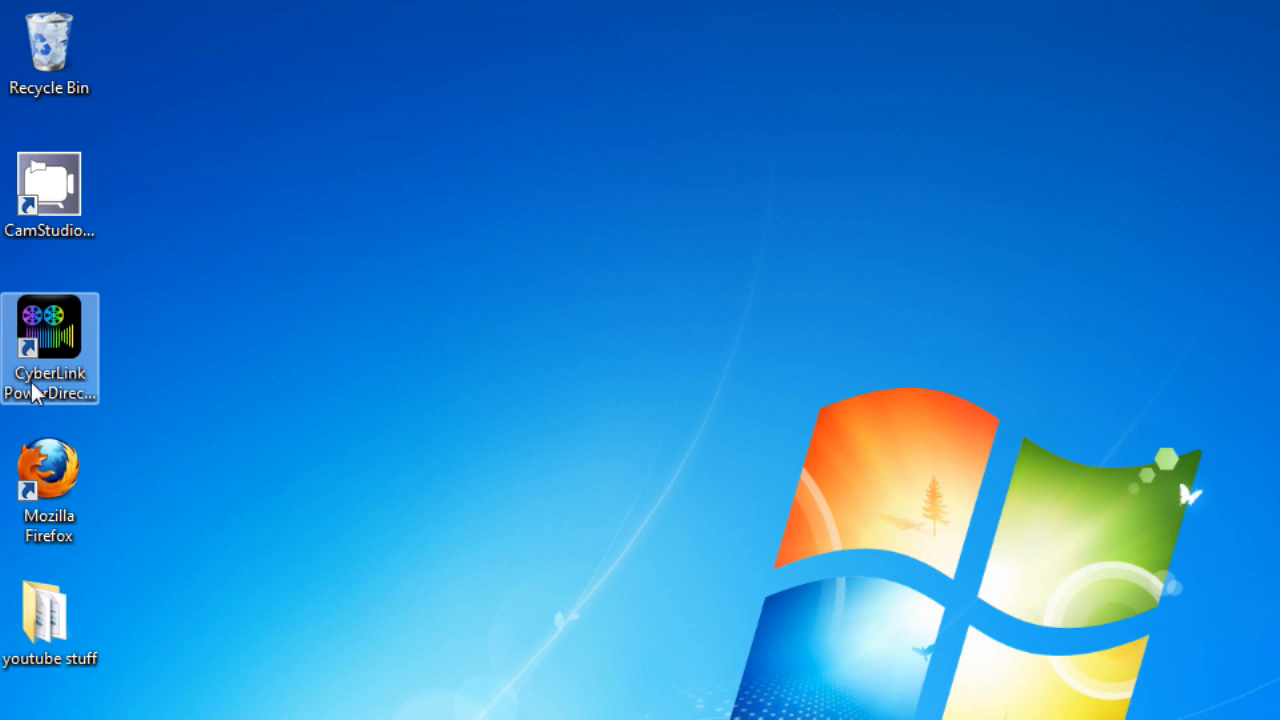
{"action": "mouse_move", "coordinate": [76, 364]}
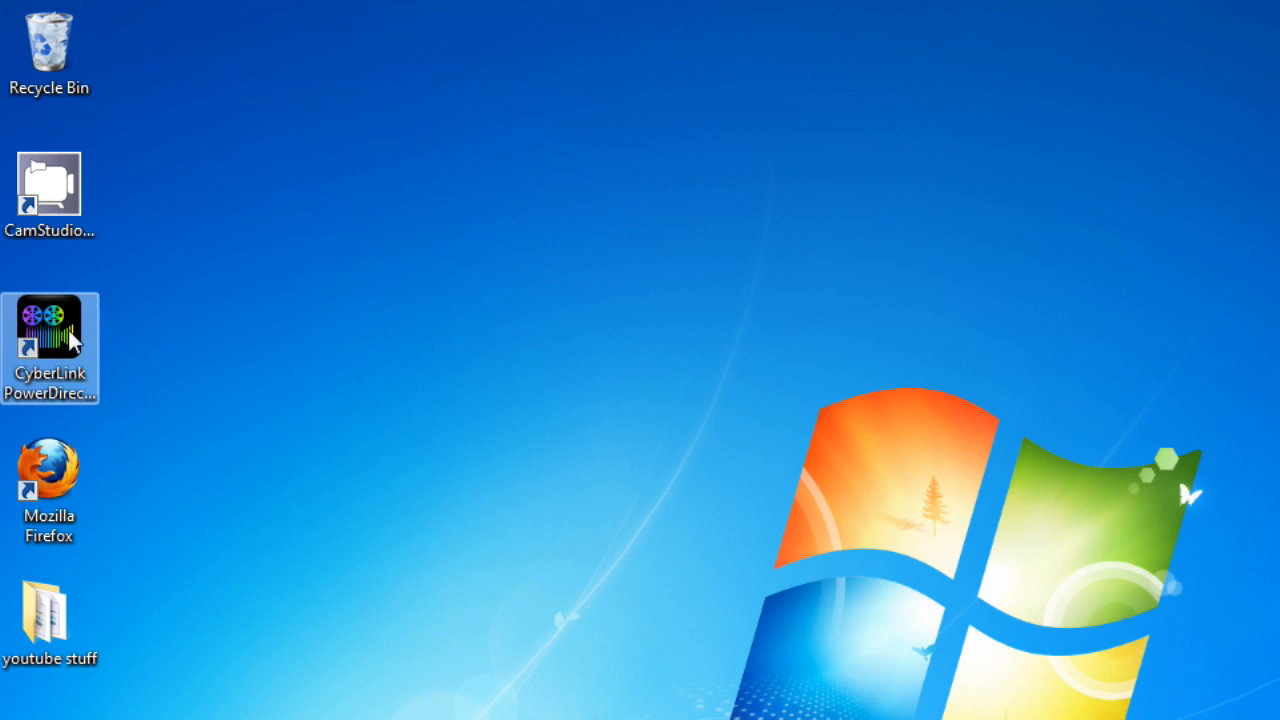
{"action": "mouse_move", "coordinate": [82, 320]}
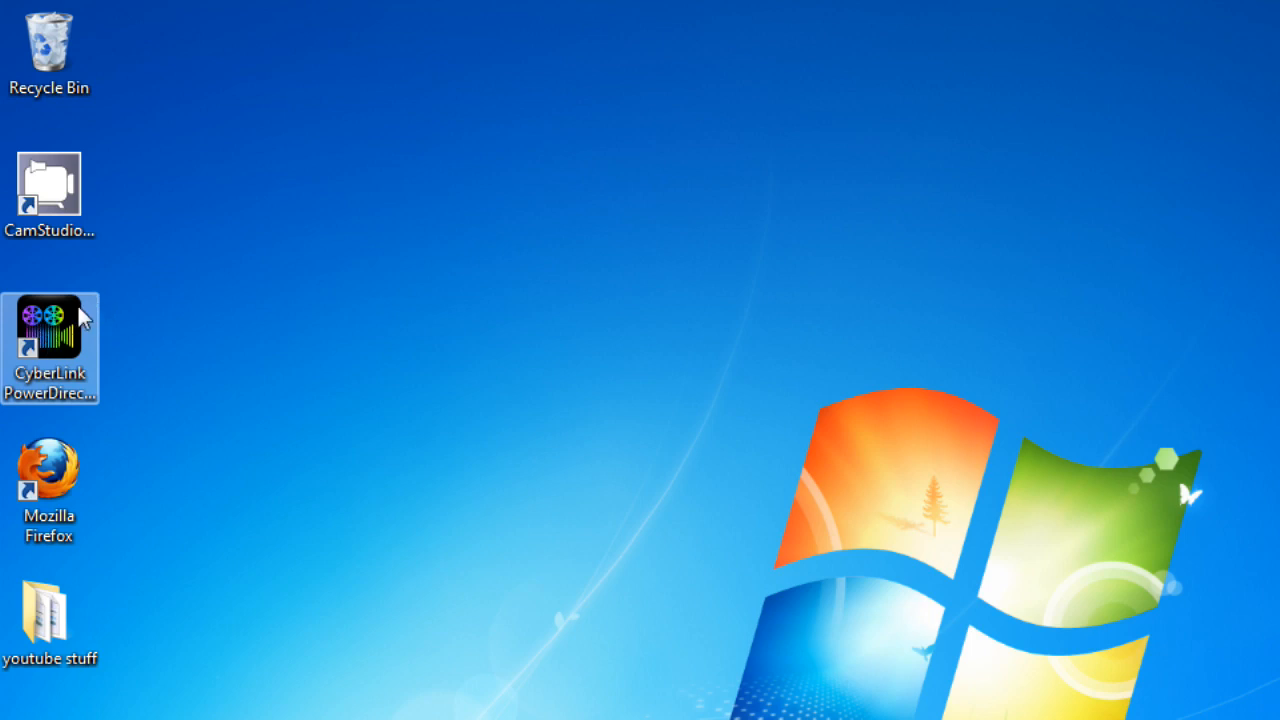
{"action": "mouse_move", "coordinate": [36, 350]}
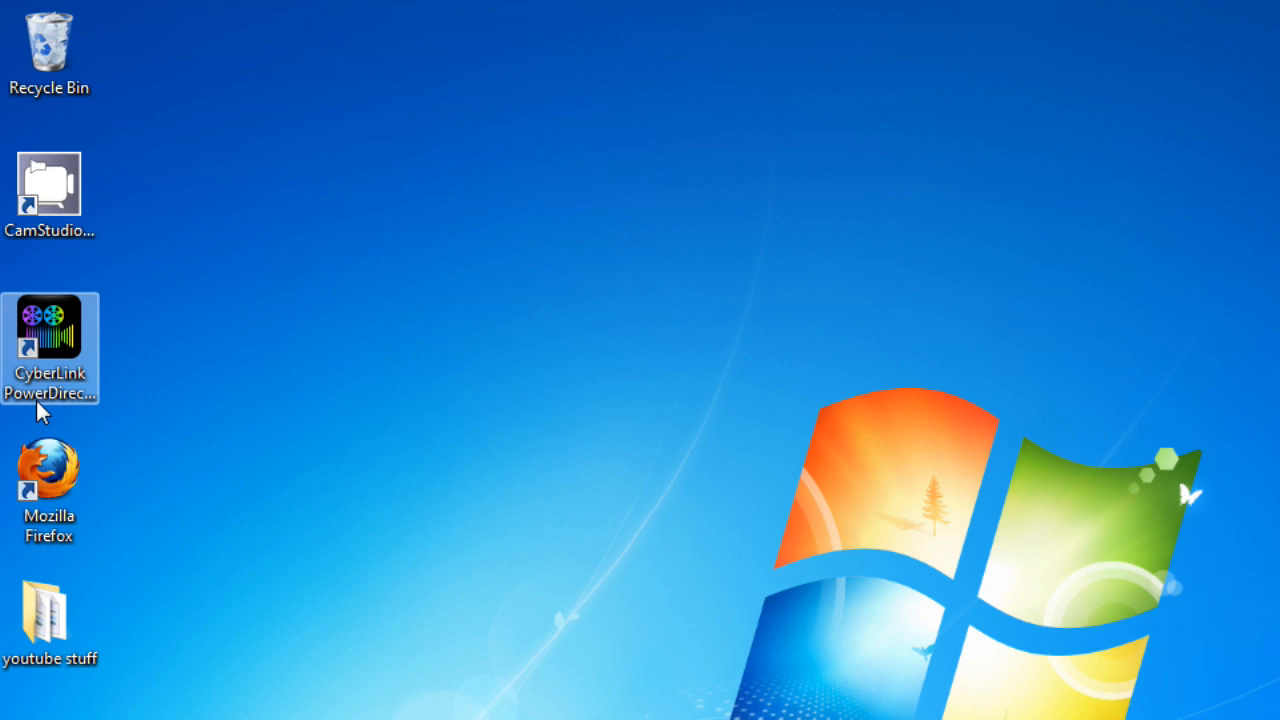
{"action": "mouse_move", "coordinate": [24, 344]}
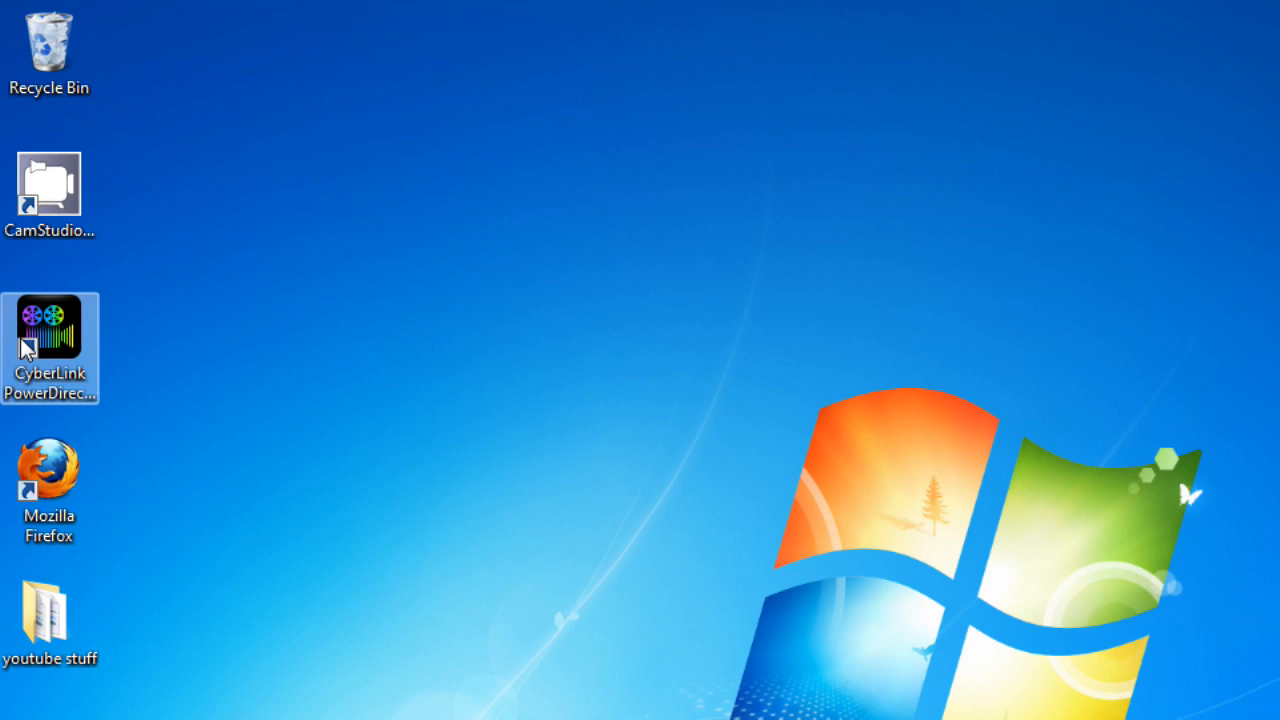
{"action": "mouse_move", "coordinate": [48, 316]}
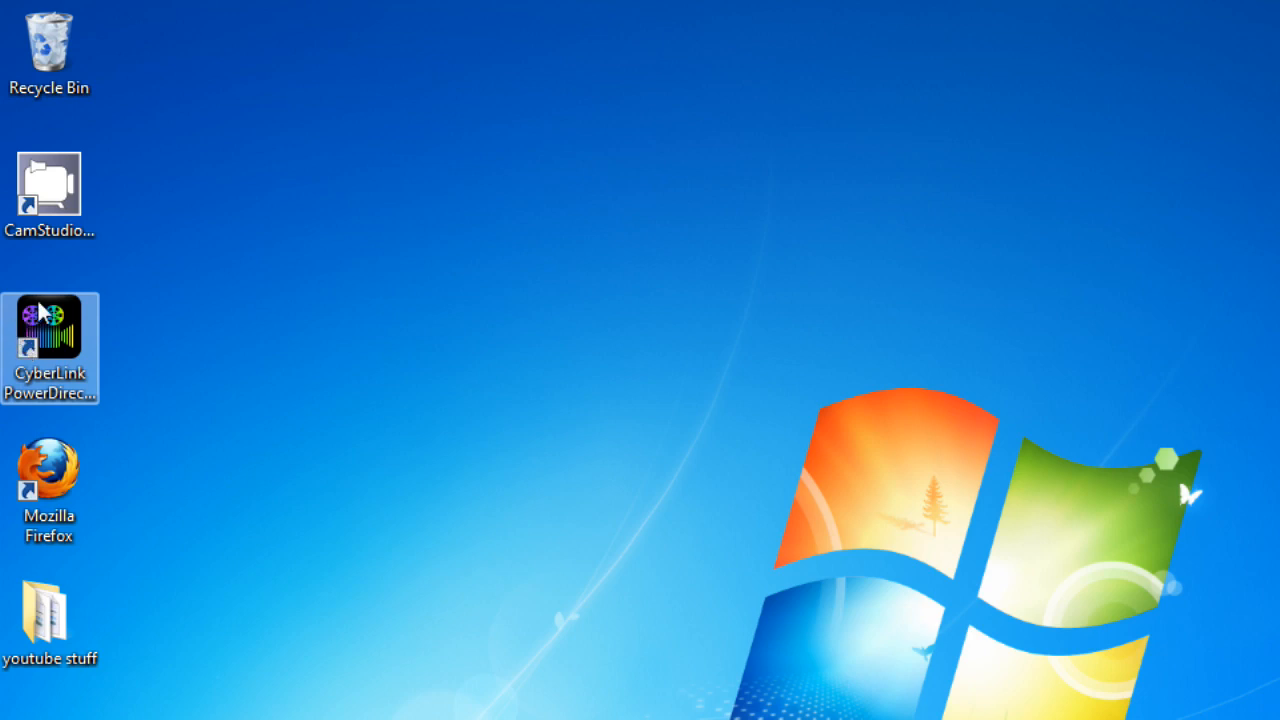
{"action": "mouse_move", "coordinate": [42, 350]}
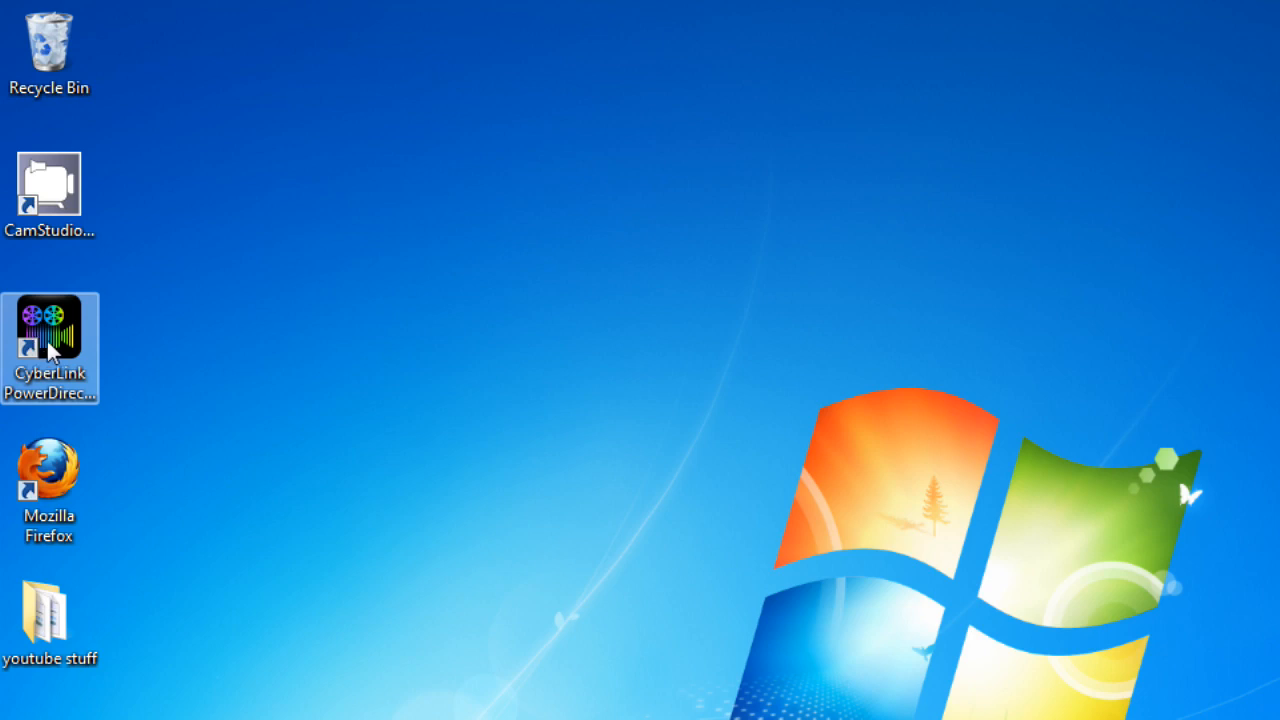
{"action": "mouse_move", "coordinate": [56, 336]}
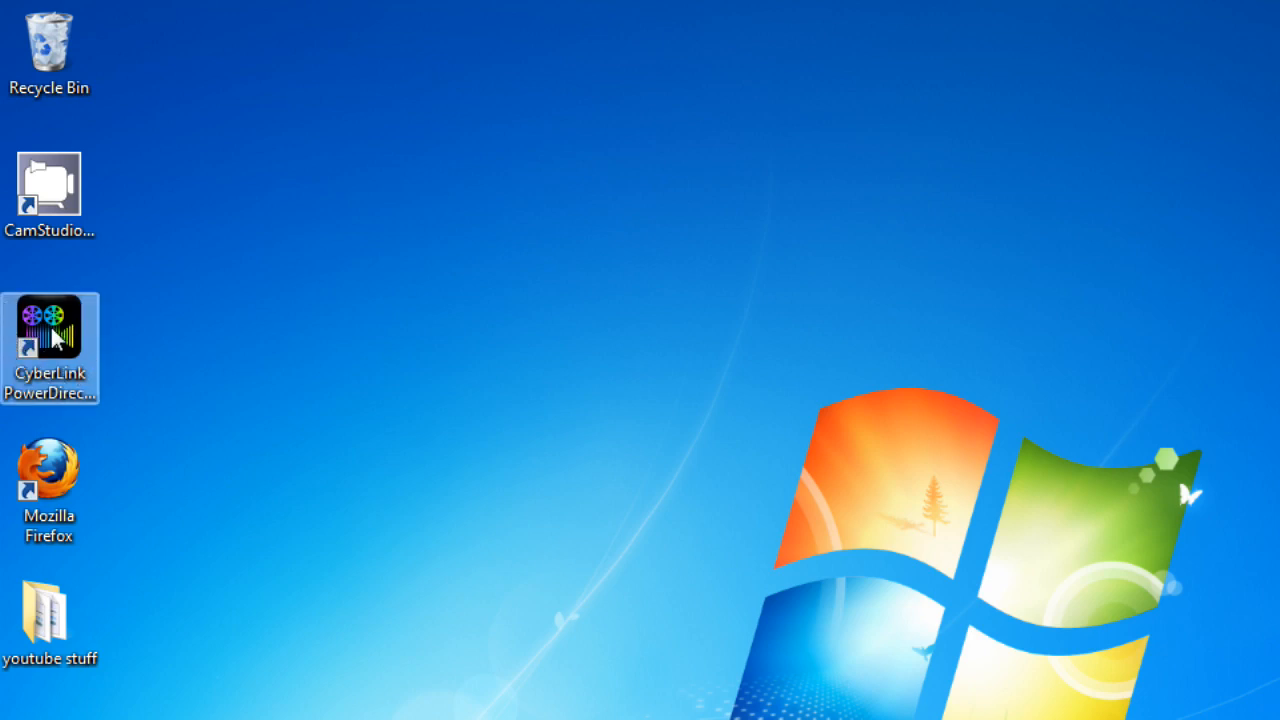
{"action": "mouse_move", "coordinate": [552, 318]}
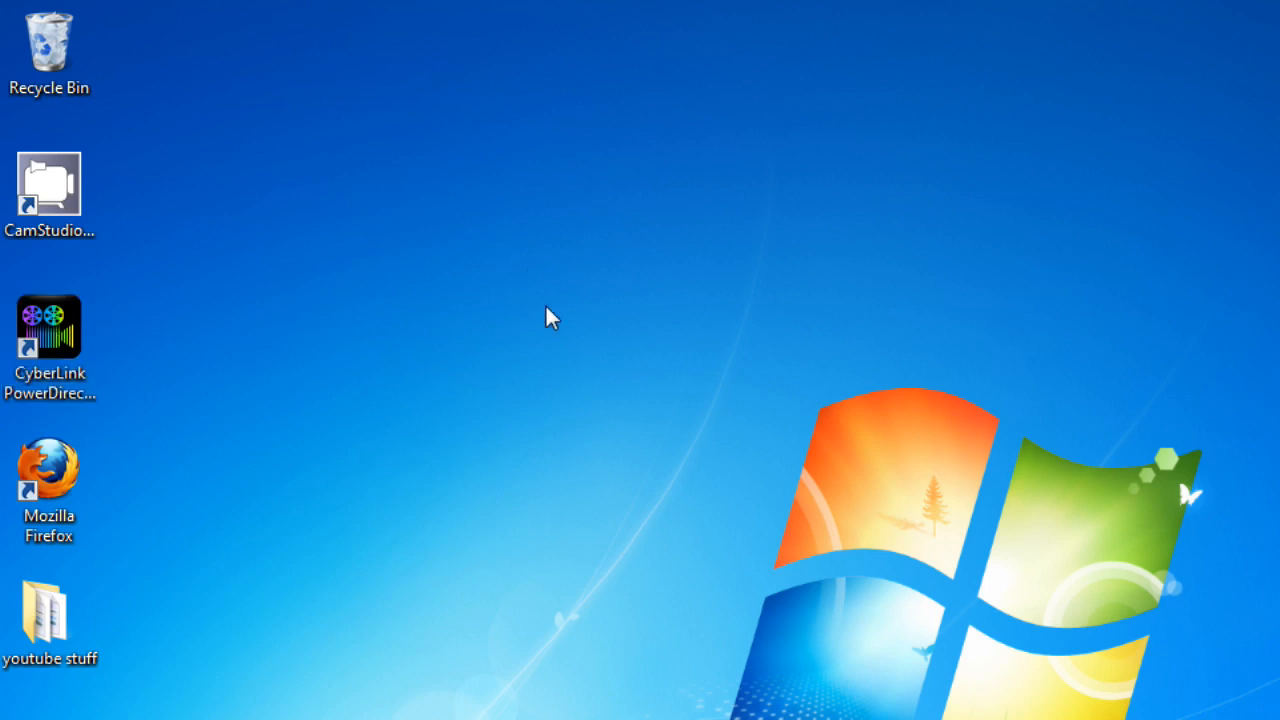
{"action": "double_click", "coordinate": [48, 328]}
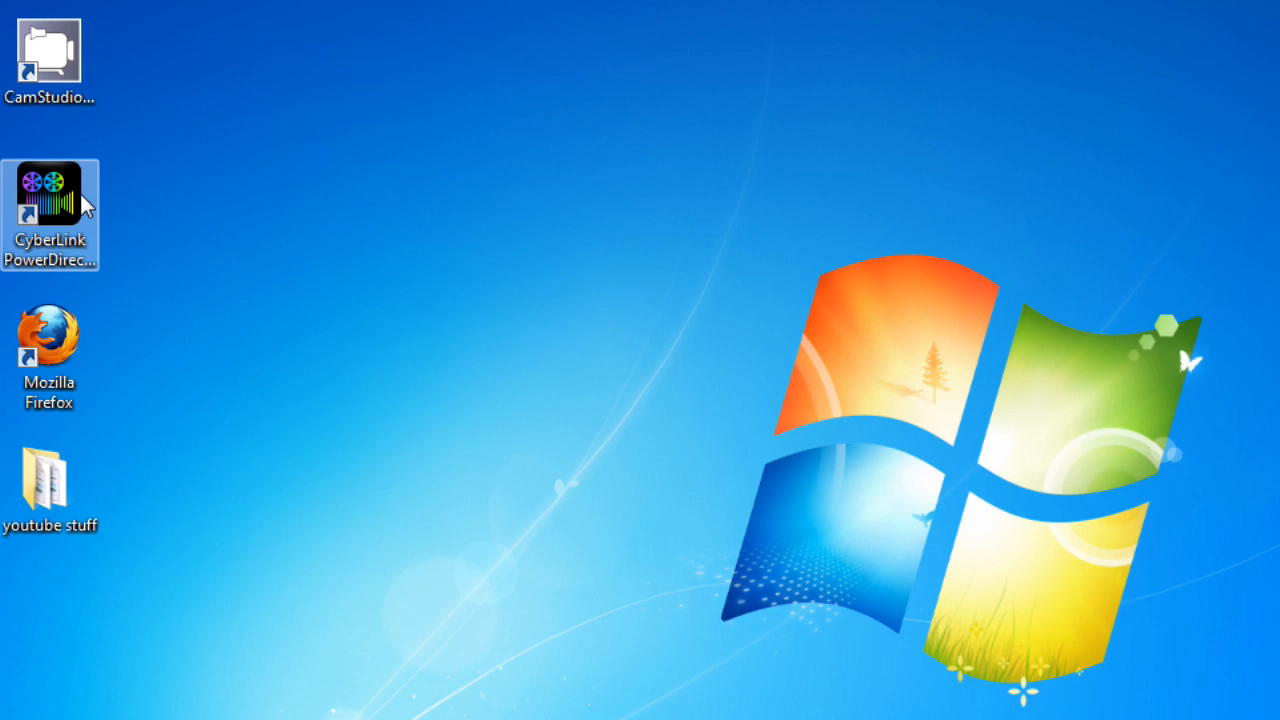
{"action": "mouse_move", "coordinate": [76, 270]}
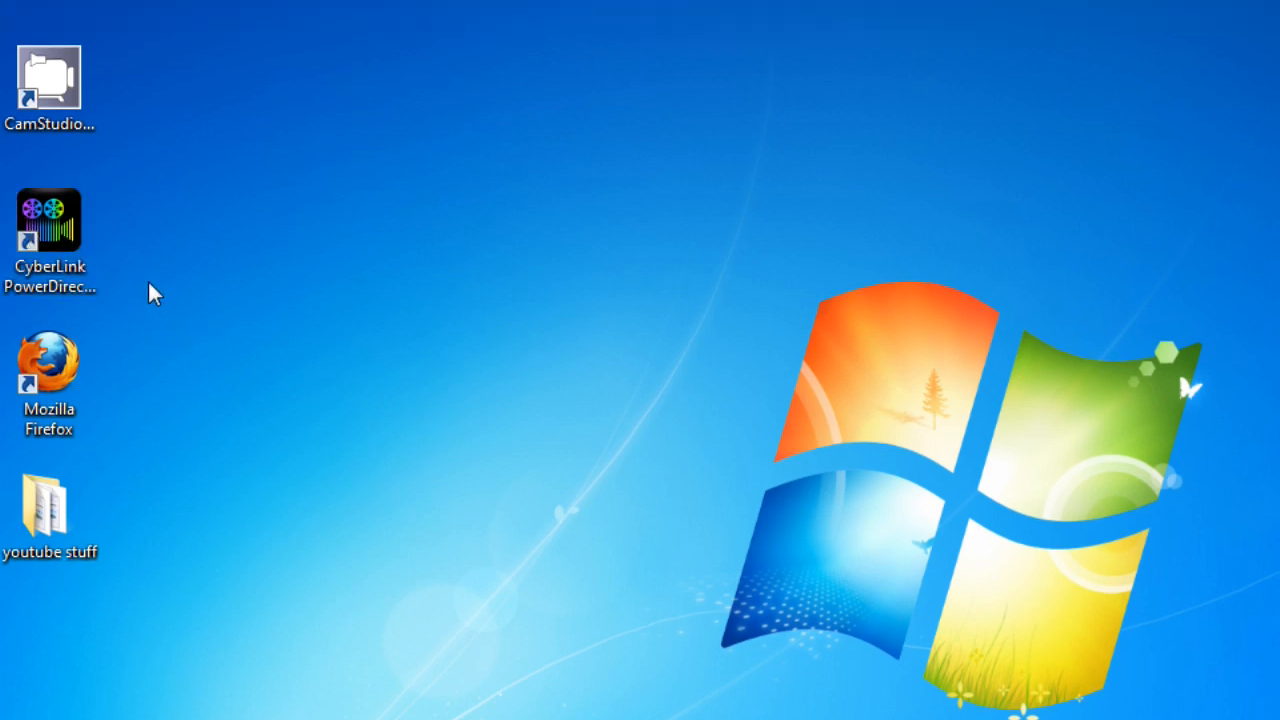
{"action": "left_click", "coordinate": [50, 220]}
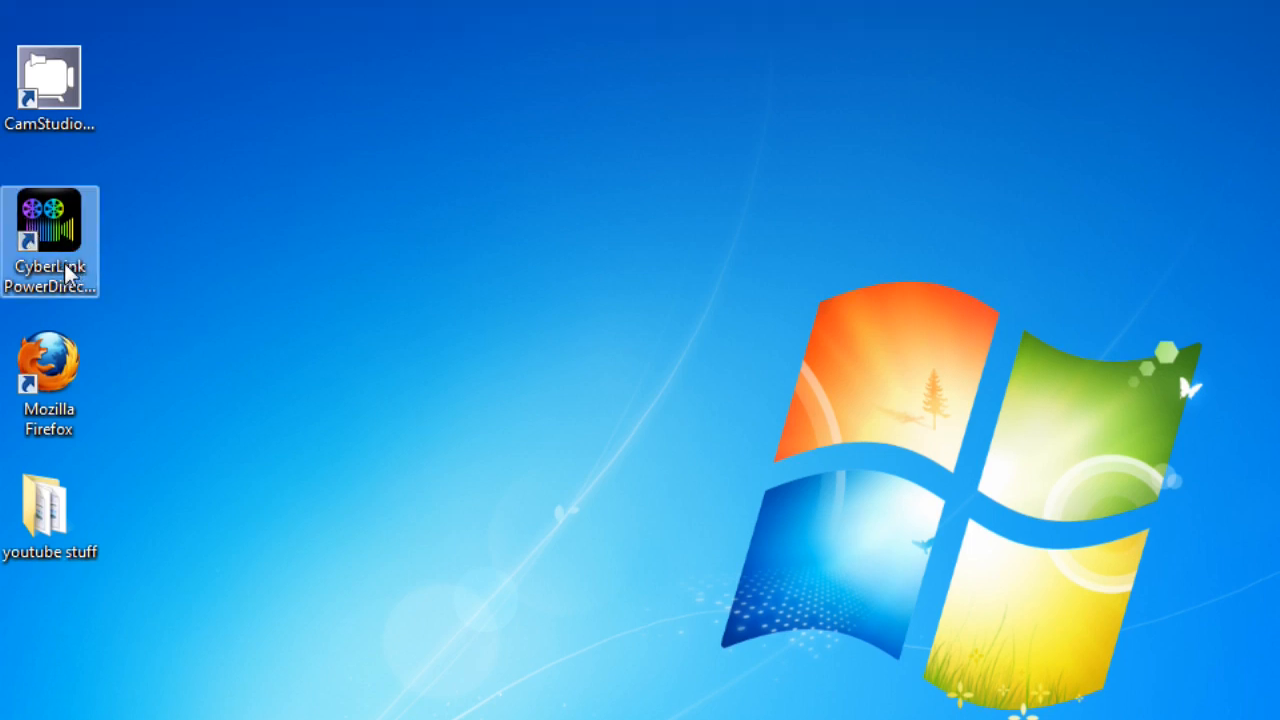
{"action": "mouse_move", "coordinate": [58, 224]}
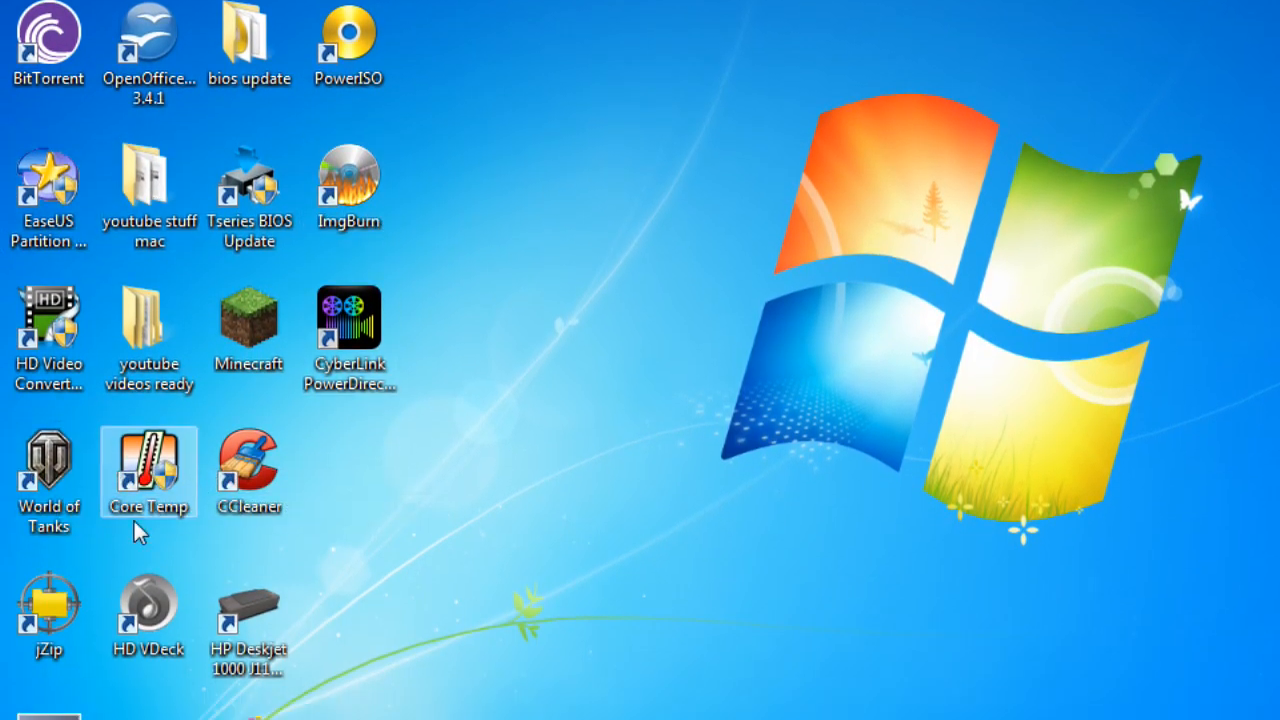
Launch Minecraft from its desktop shortcut, raising the unverified-publisher security warning
{"action": "scroll", "scroll_direction": "up", "scroll_amount": 3}
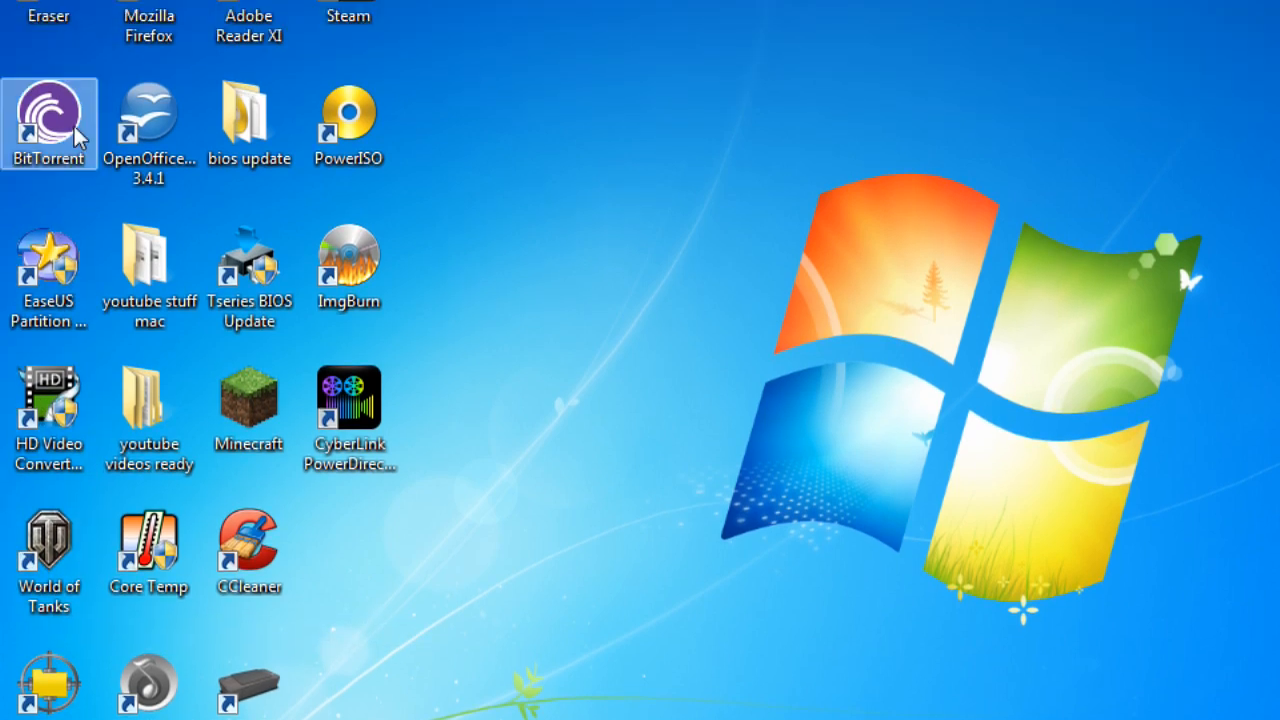
{"action": "scroll", "scroll_direction": "up", "scroll_amount": 3}
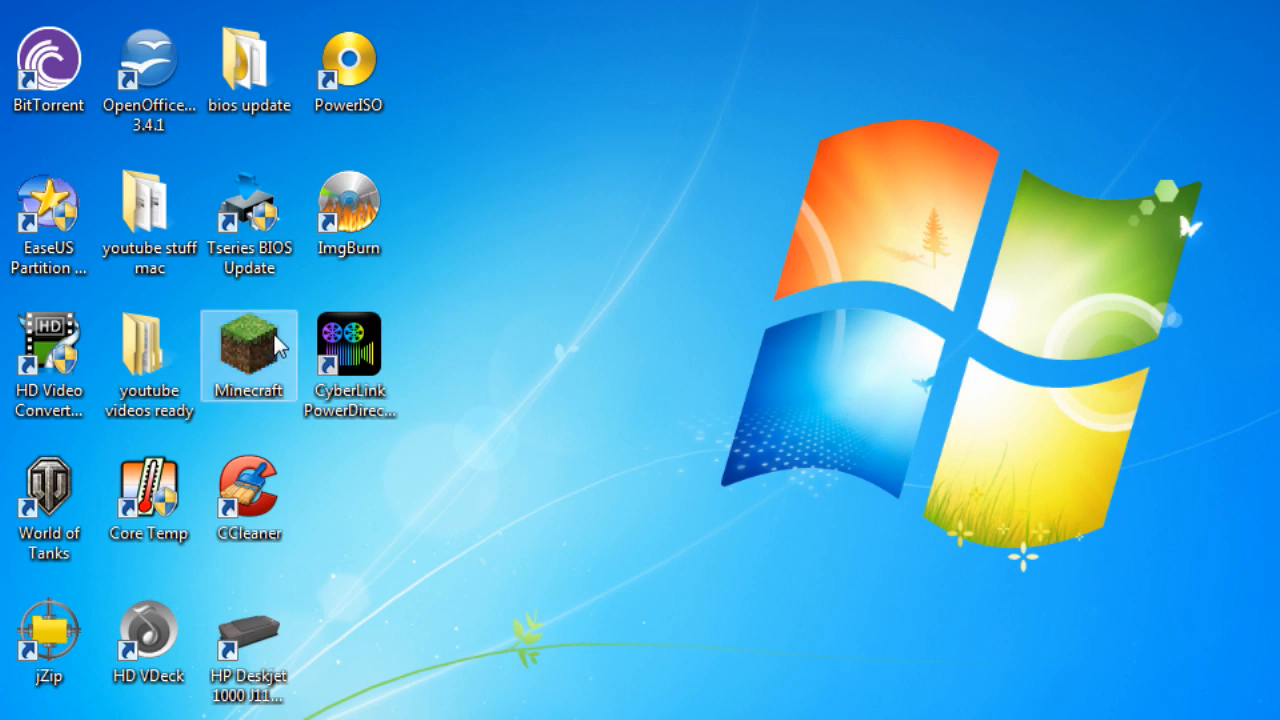
{"action": "double_click", "coordinate": [248, 348]}
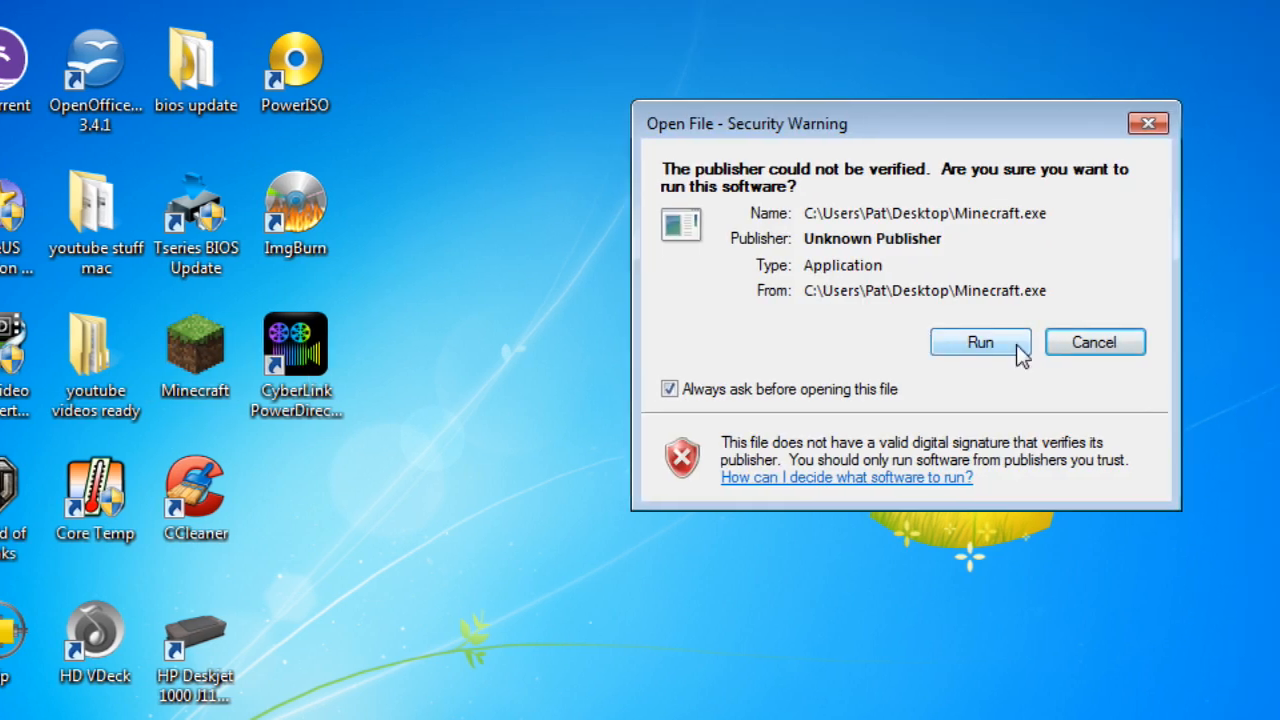
Allow the unverified Minecraft program to run so its launcher opens
{"action": "left_click", "coordinate": [980, 342]}
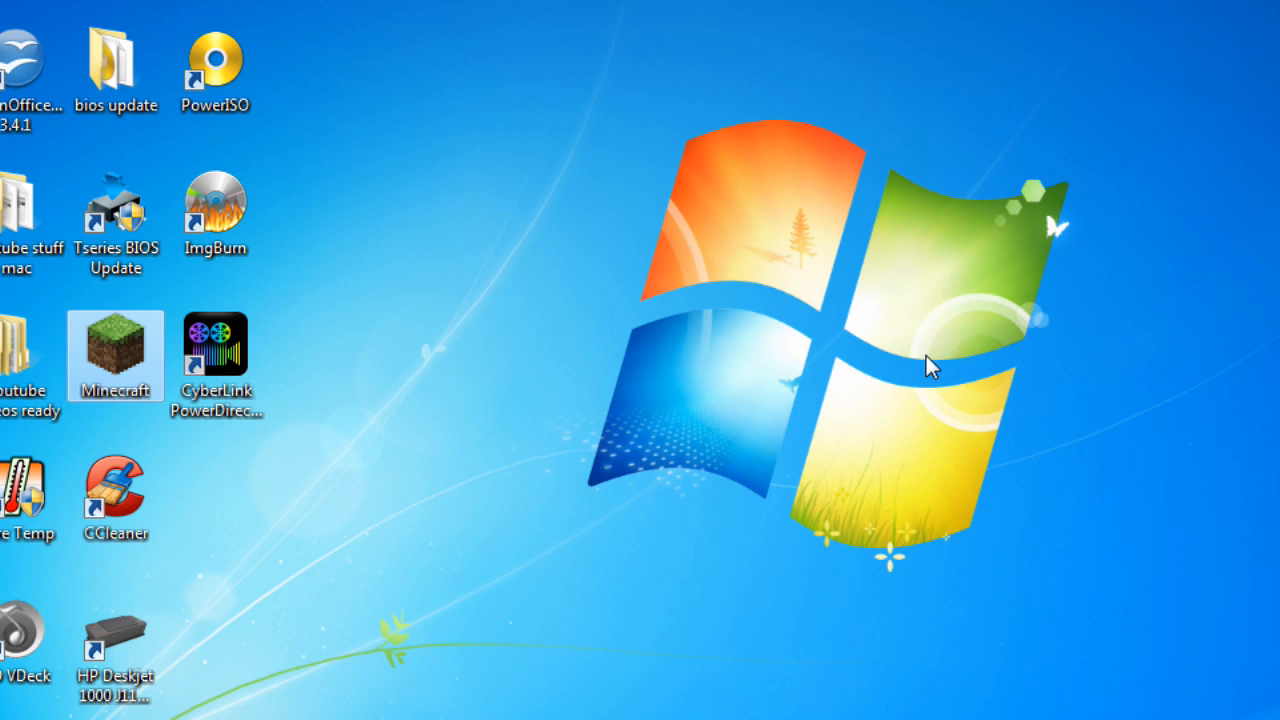
{"action": "mouse_move", "coordinate": [912, 358]}
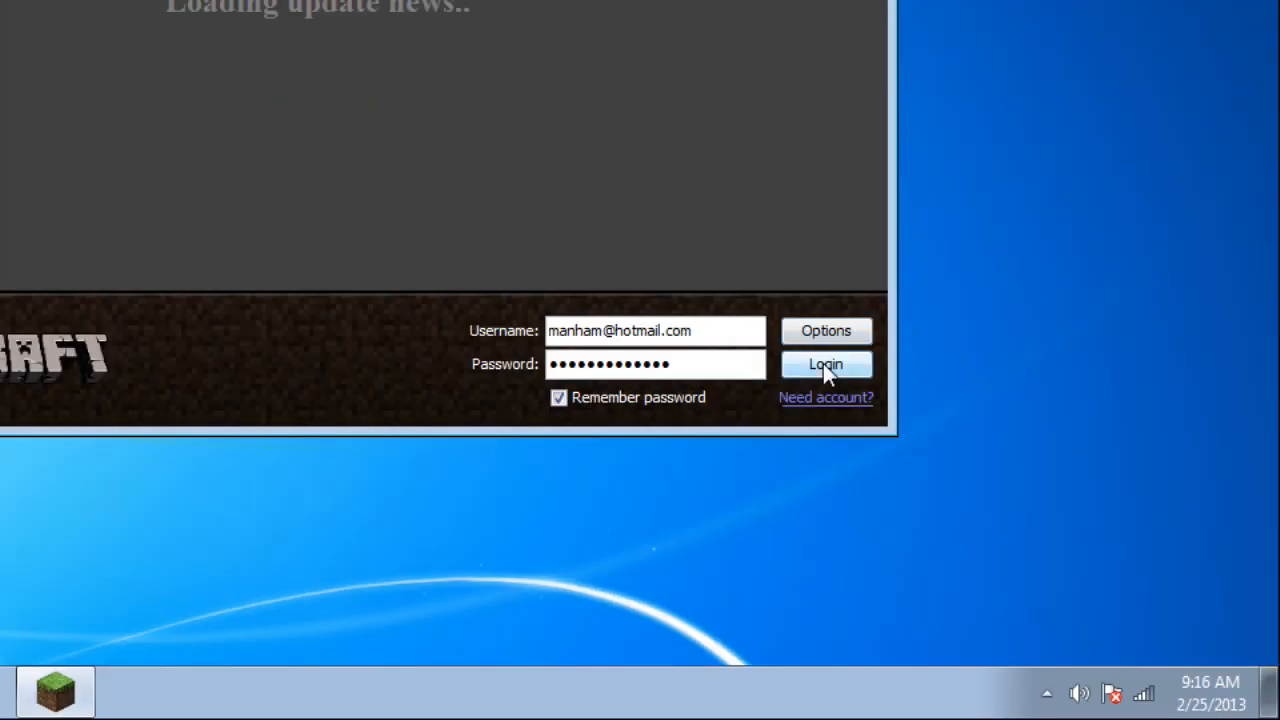
Log in to Minecraft and join the OmegaRealm server from the multiplayer list
{"action": "left_click", "coordinate": [824, 364]}
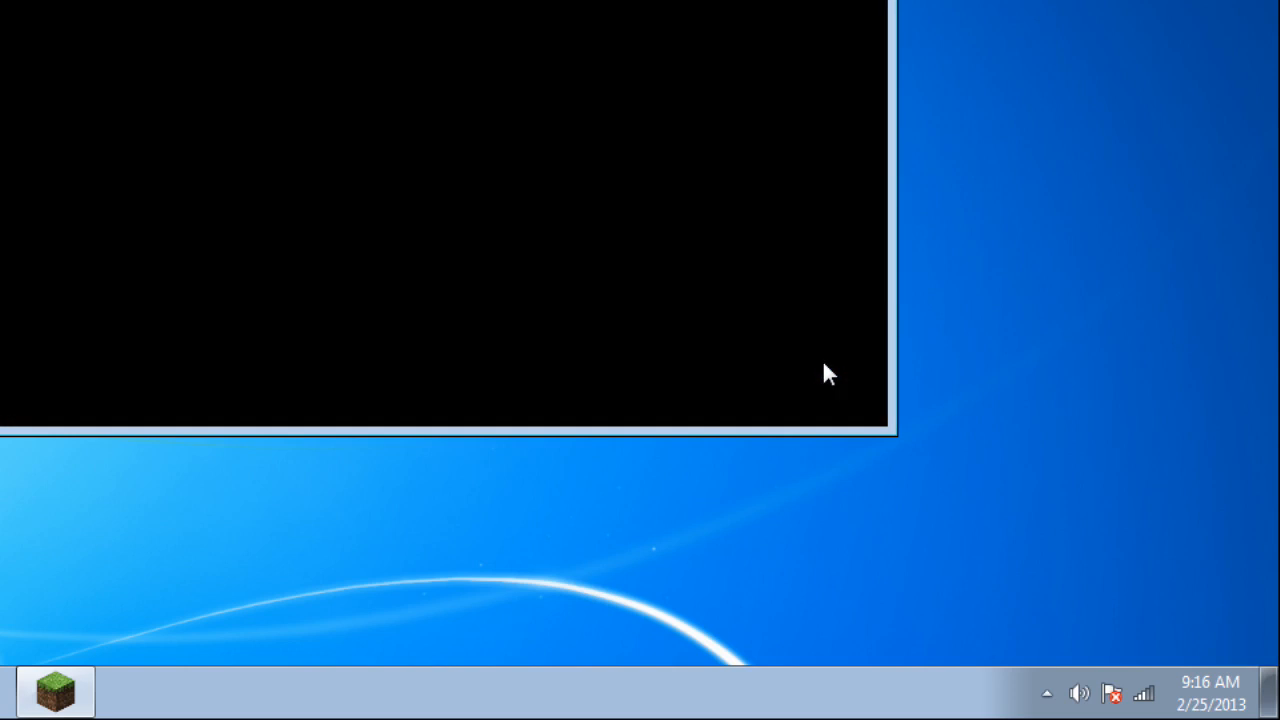
{"action": "mouse_move", "coordinate": [758, 272]}
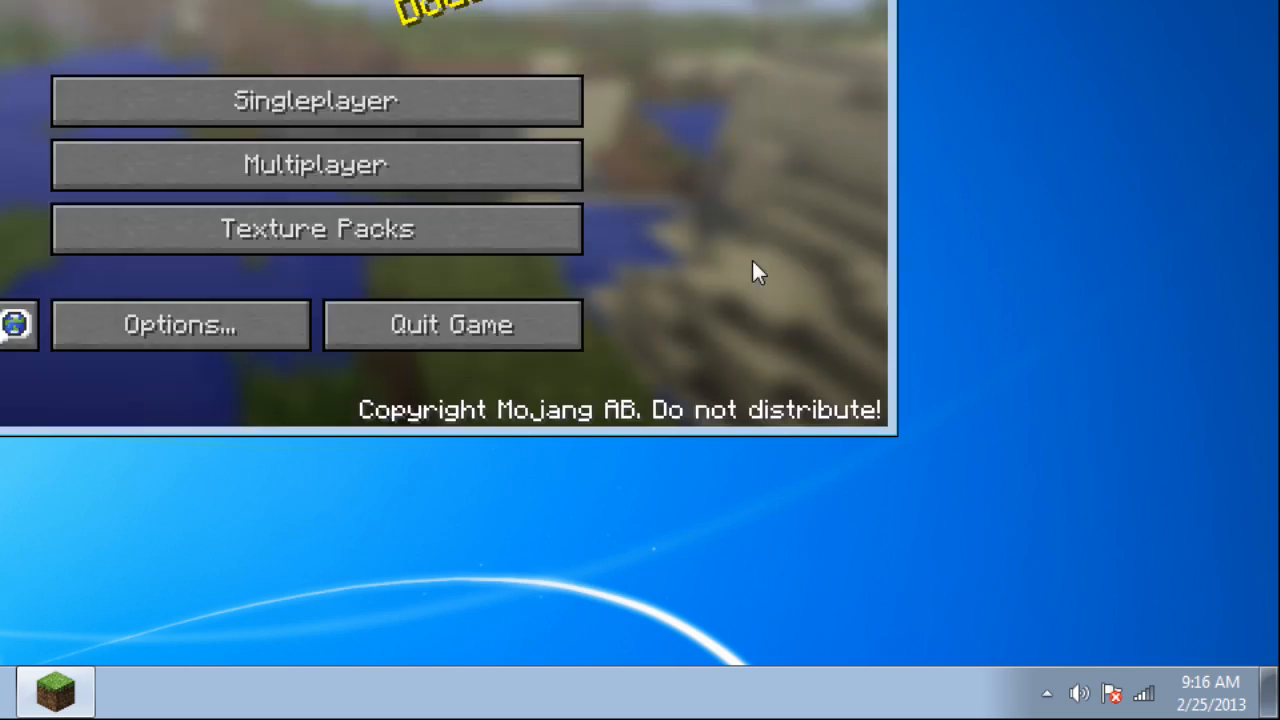
{"action": "left_click", "coordinate": [316, 164]}
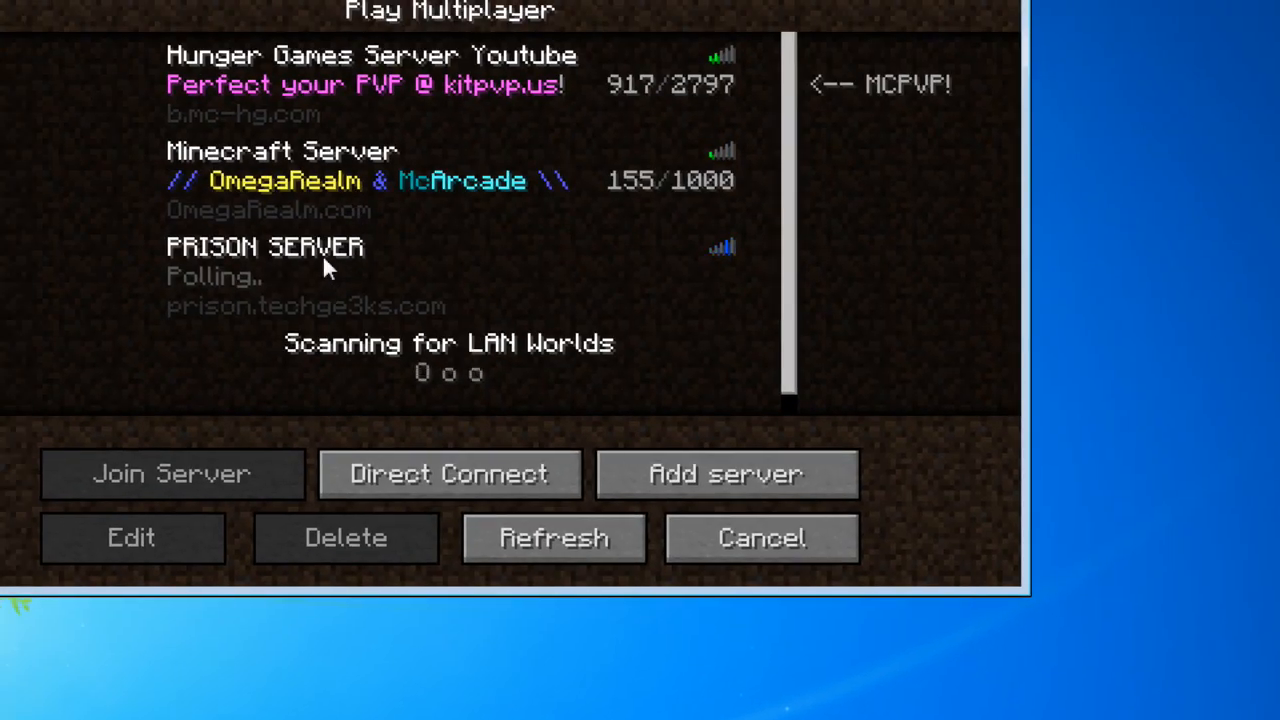
{"action": "left_click", "coordinate": [170, 472]}
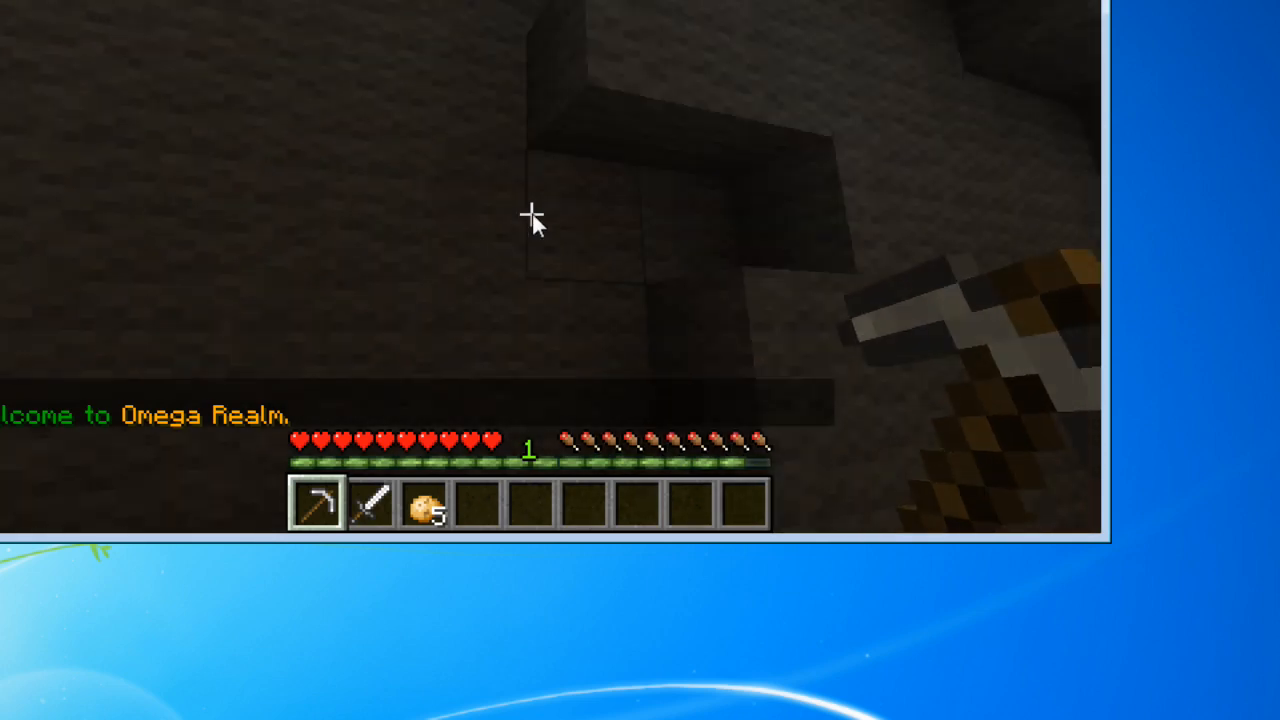
{"action": "mouse_move", "coordinate": [530, 216]}
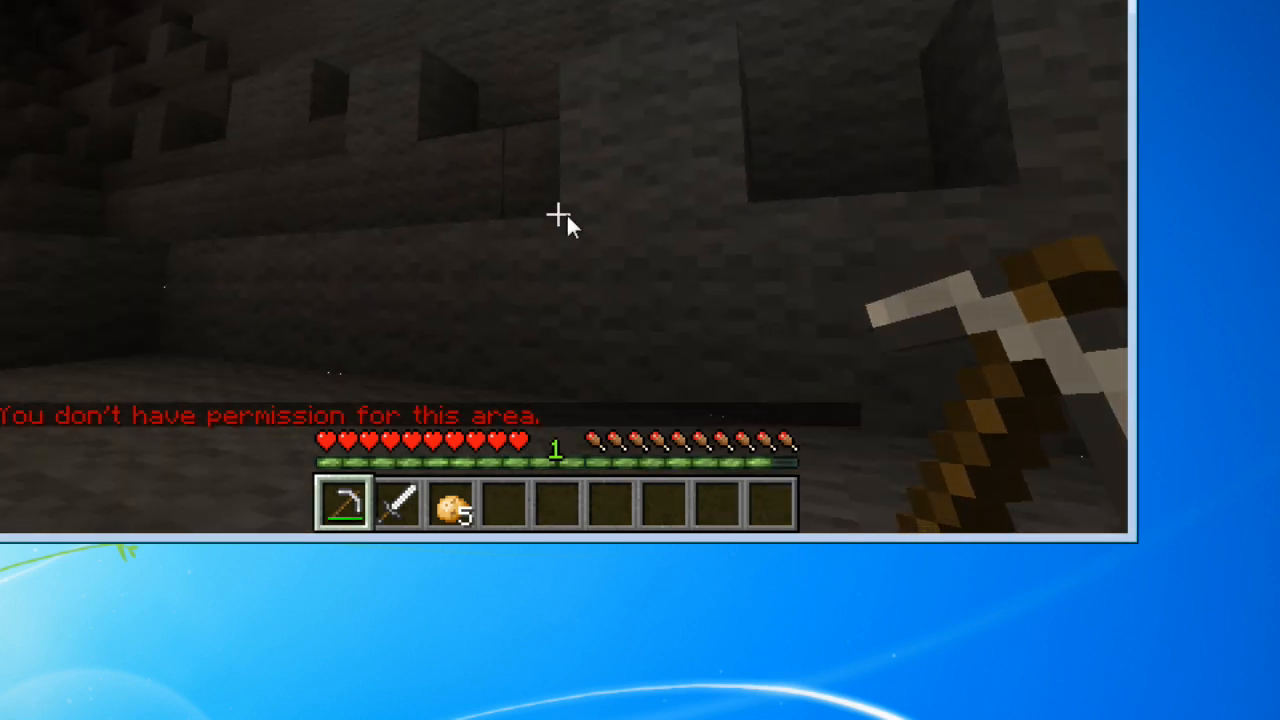
Disconnect from the OmegaRealm server via the pause menu and quit Minecraft
{"action": "key", "text": "Escape"}
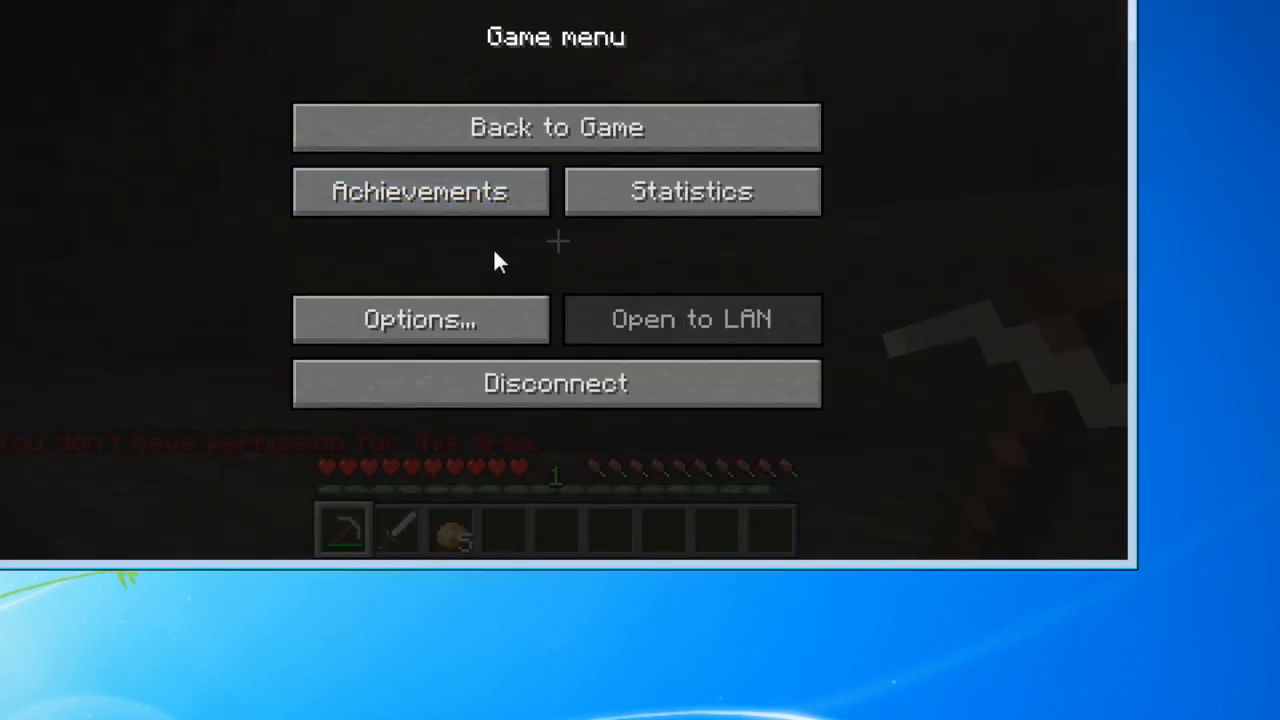
{"action": "left_click", "coordinate": [556, 384]}
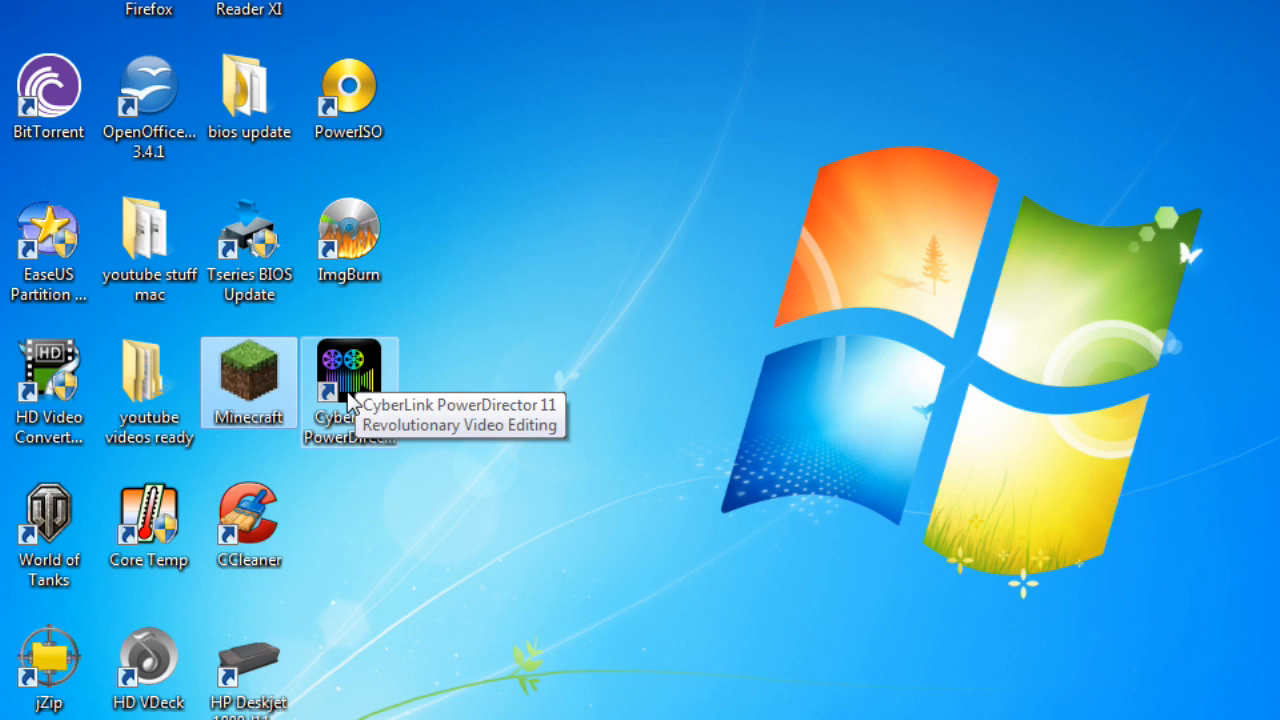
Launch PowerDirector 11 and continue past its welcome screen with 16:9 selected
{"action": "double_click", "coordinate": [348, 382]}
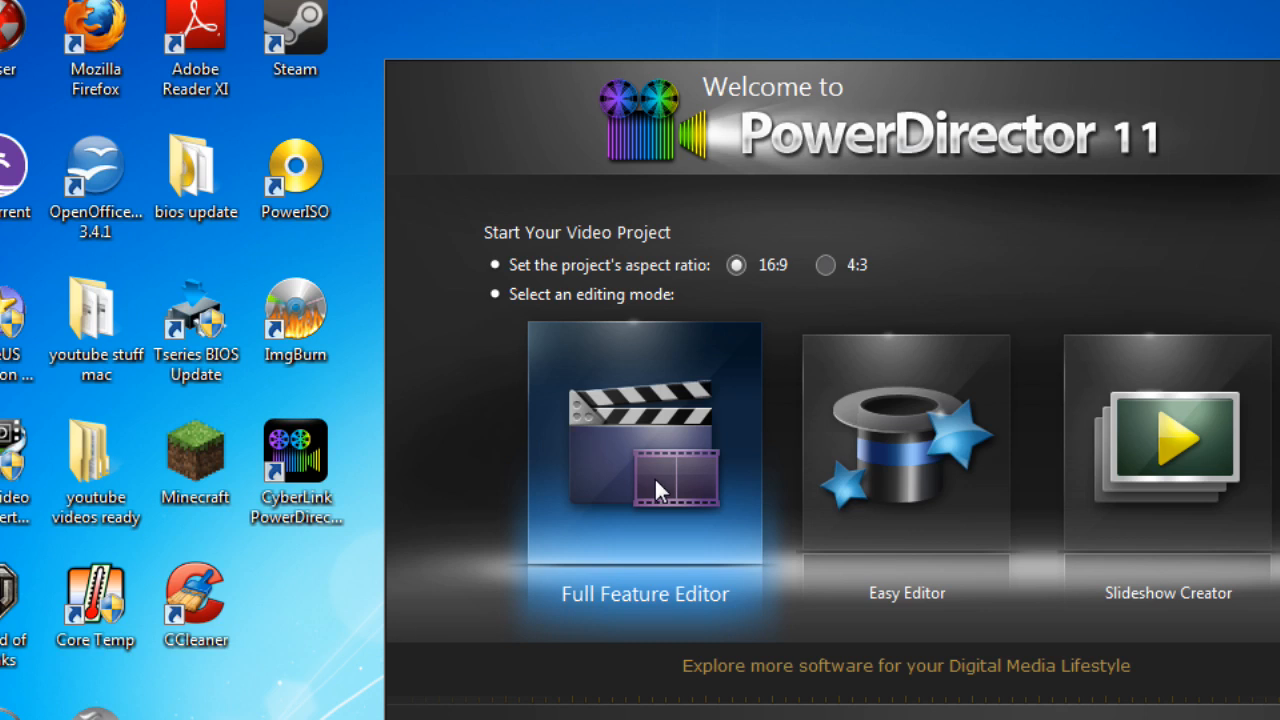
{"action": "mouse_move", "coordinate": [608, 444]}
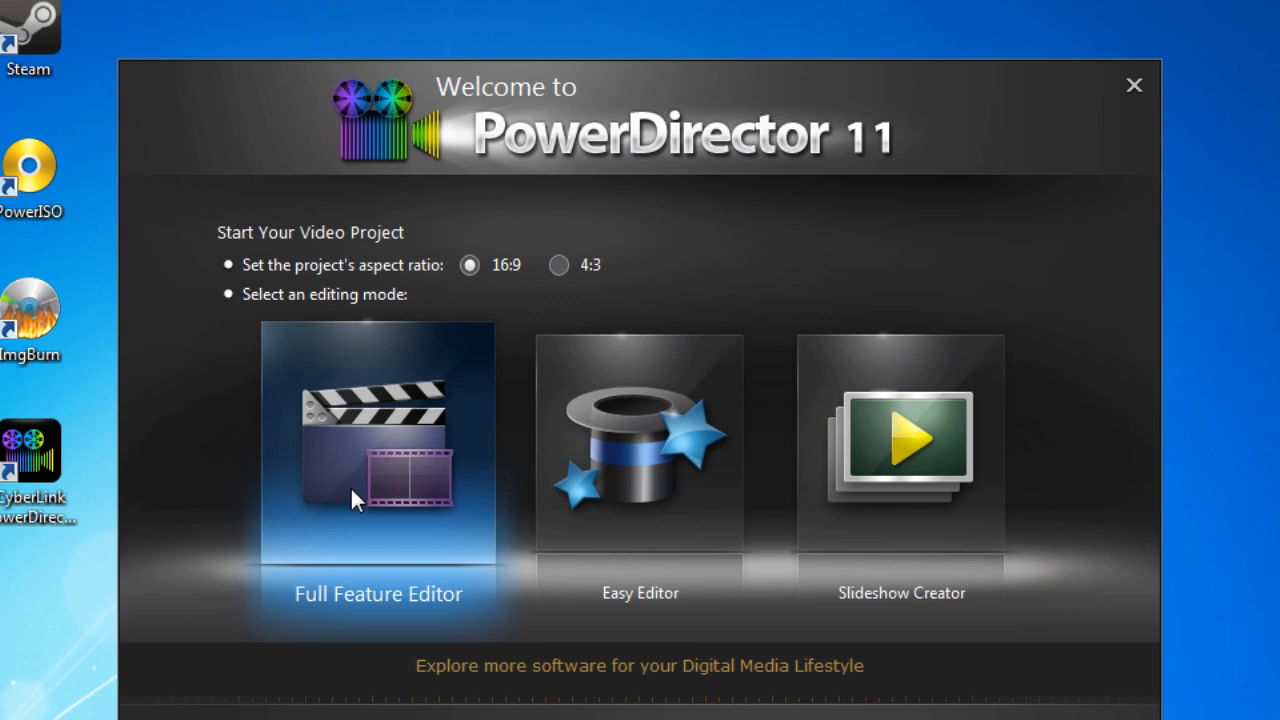
{"action": "mouse_move", "coordinate": [352, 488]}
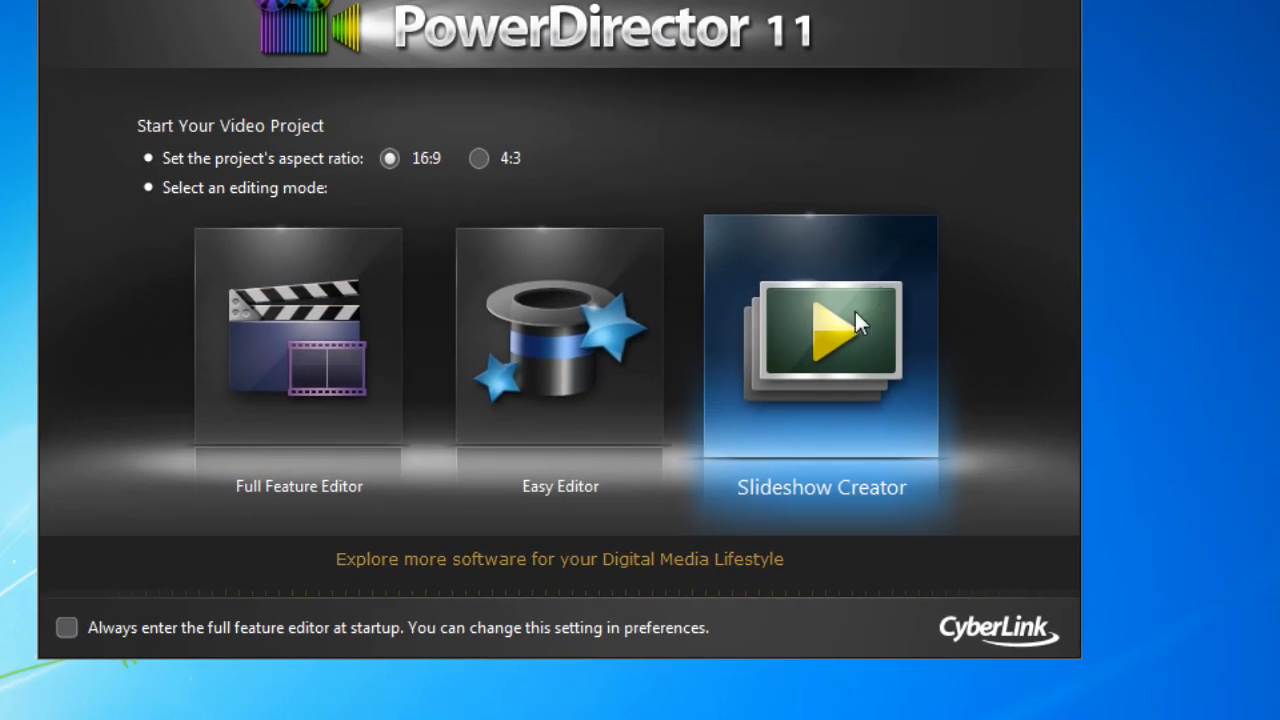
{"action": "mouse_move", "coordinate": [842, 452]}
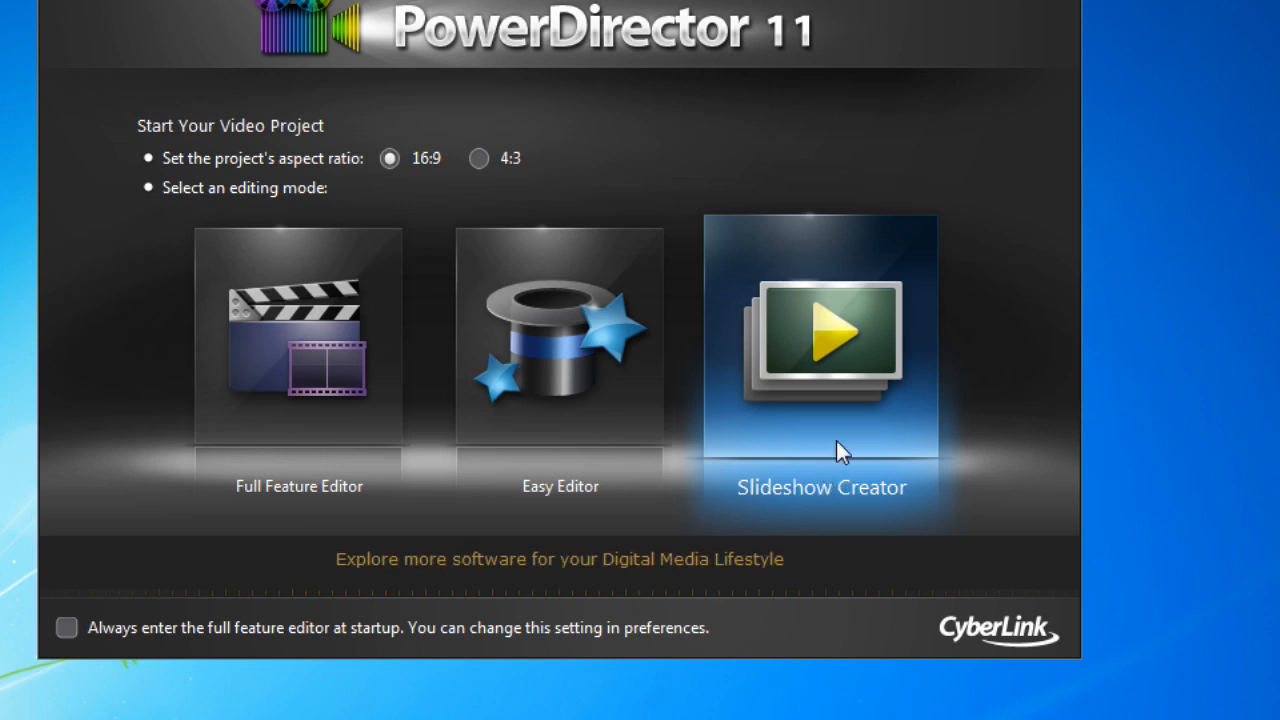
{"action": "mouse_move", "coordinate": [828, 438]}
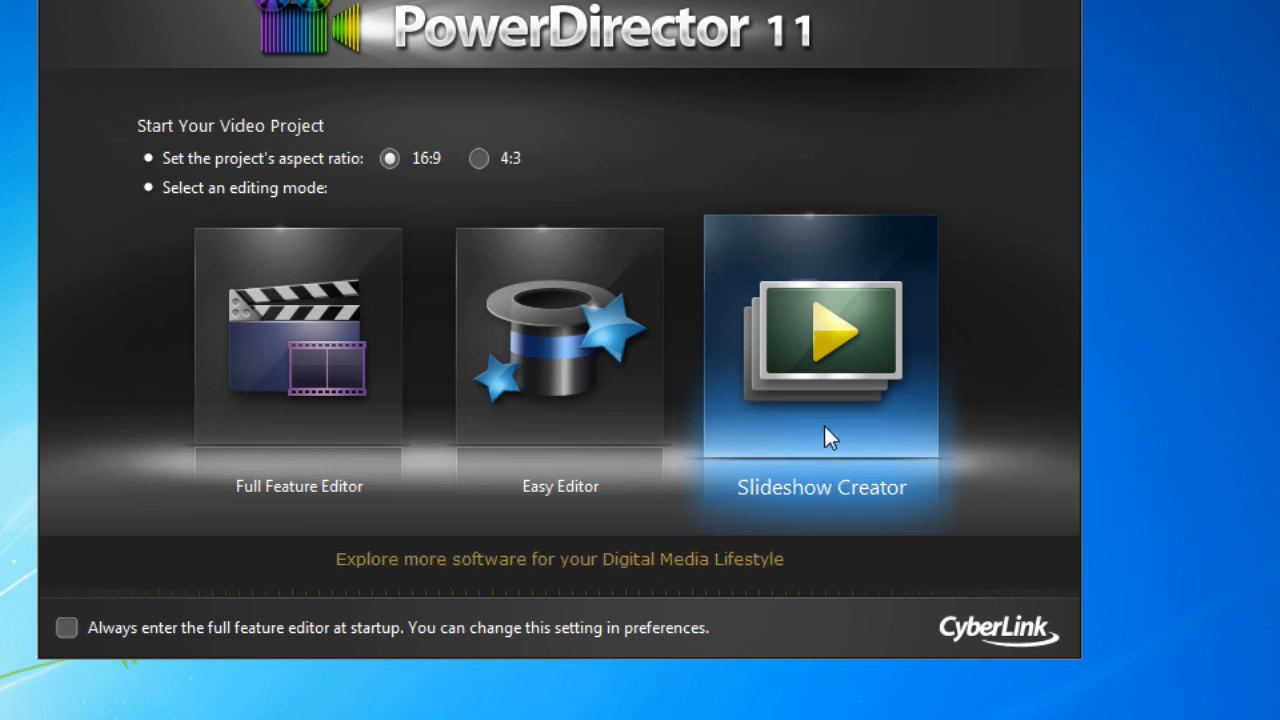
{"action": "mouse_move", "coordinate": [770, 420]}
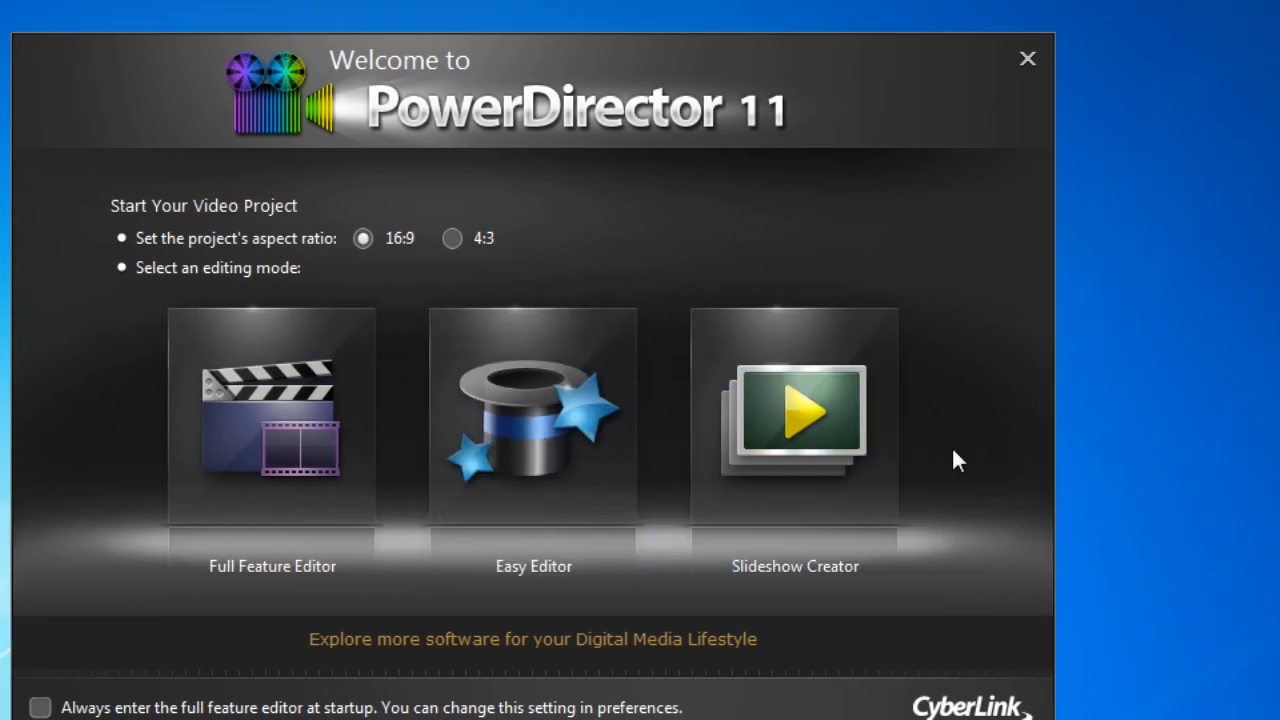
{"action": "left_click", "coordinate": [1026, 58]}
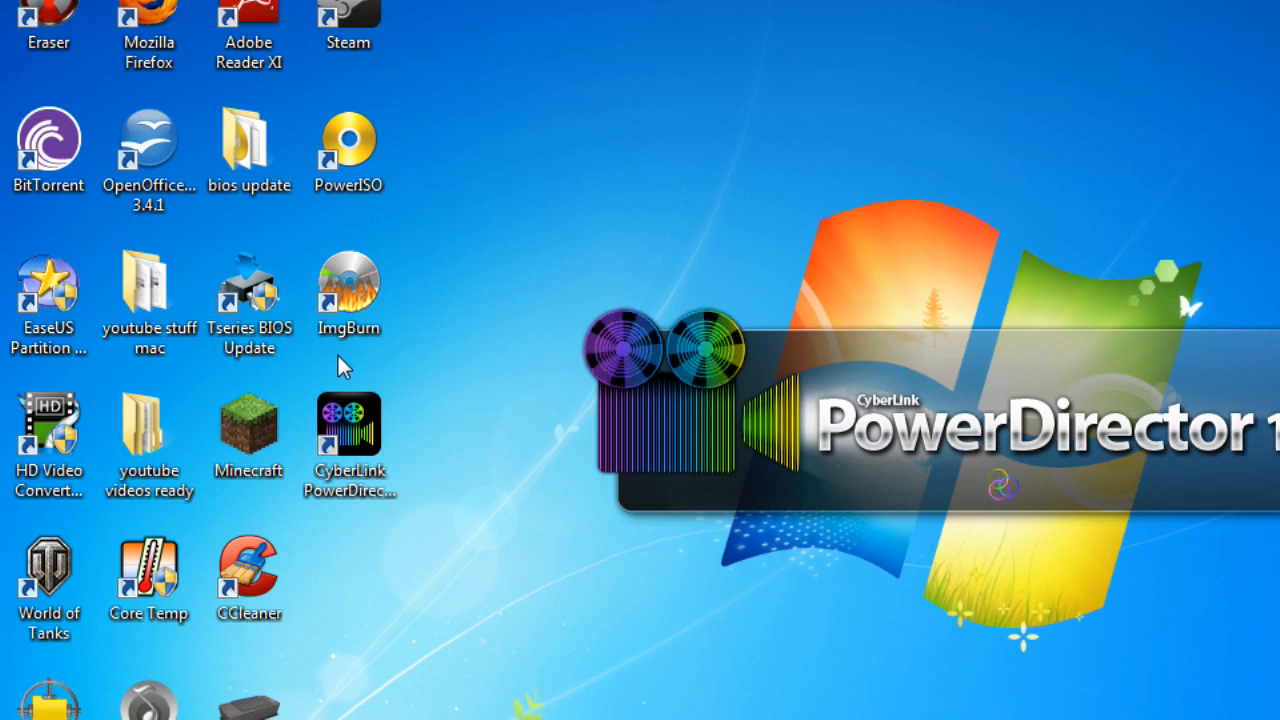
Wait through loading until the Issue Reporter states PDR11.exe has stopped working
{"action": "double_click", "coordinate": [348, 420]}
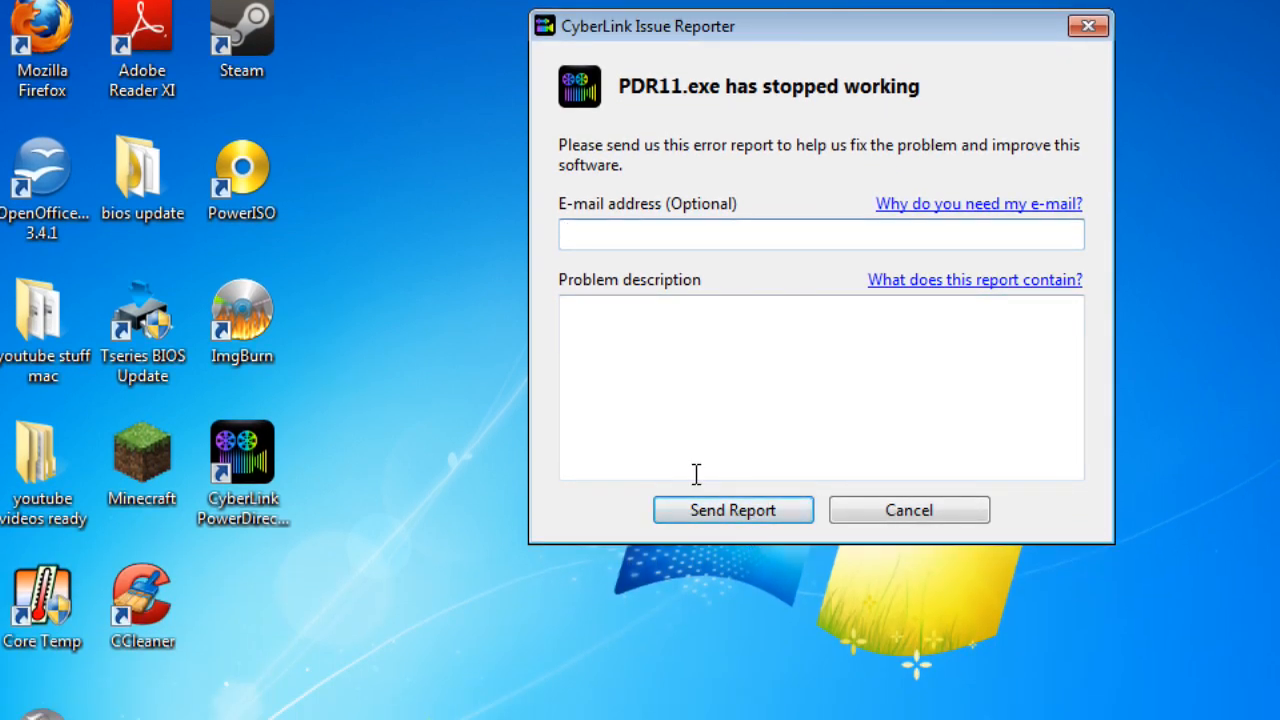
{"action": "mouse_move", "coordinate": [884, 502]}
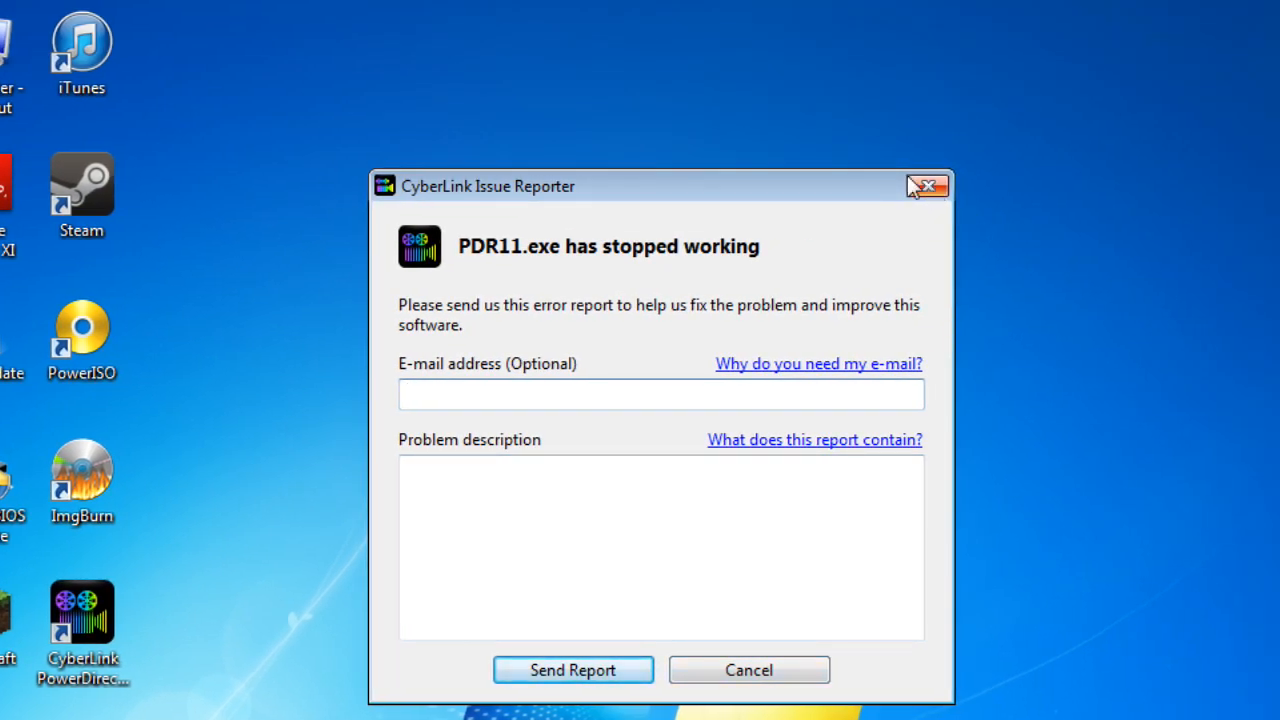
{"action": "mouse_move", "coordinate": [824, 256]}
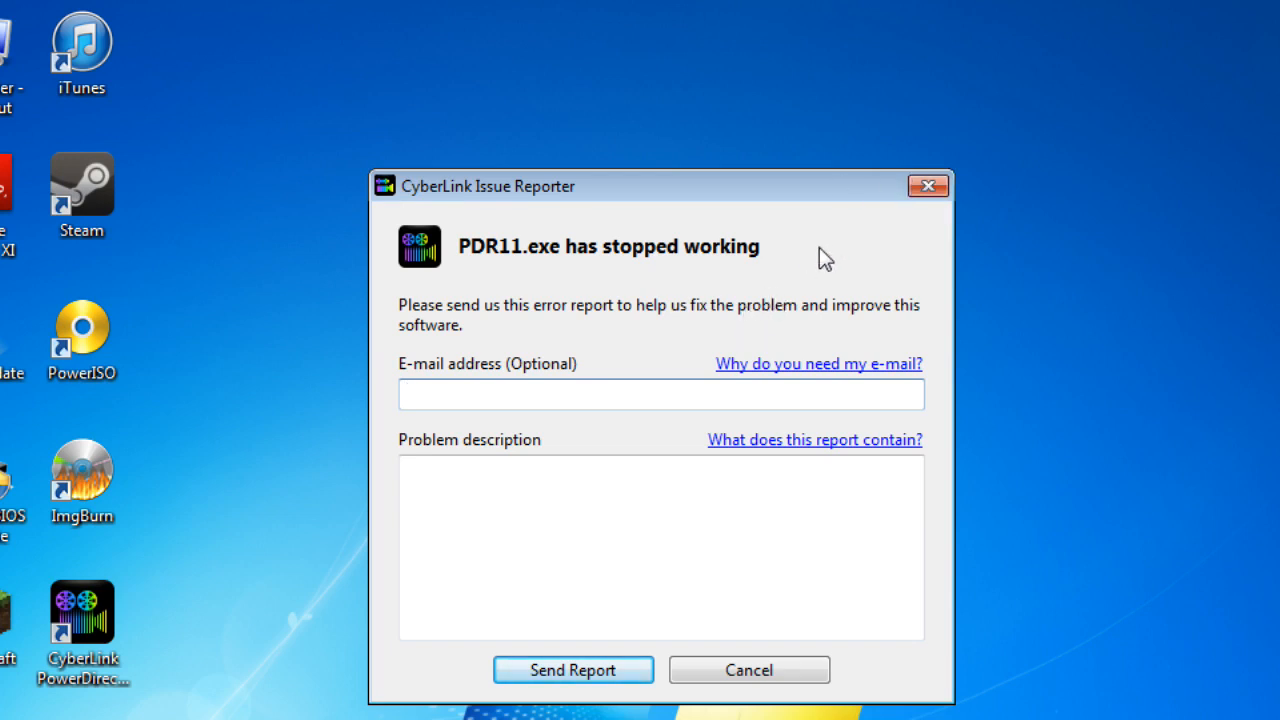
{"action": "mouse_move", "coordinate": [928, 186]}
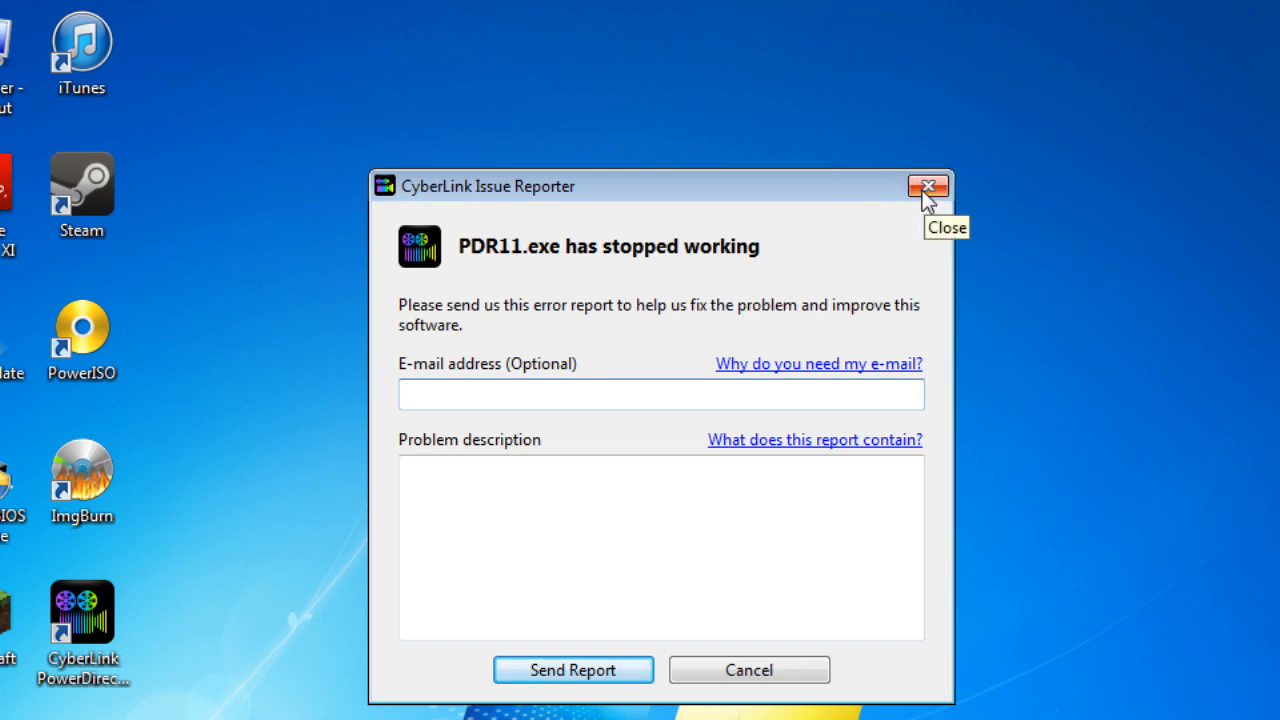